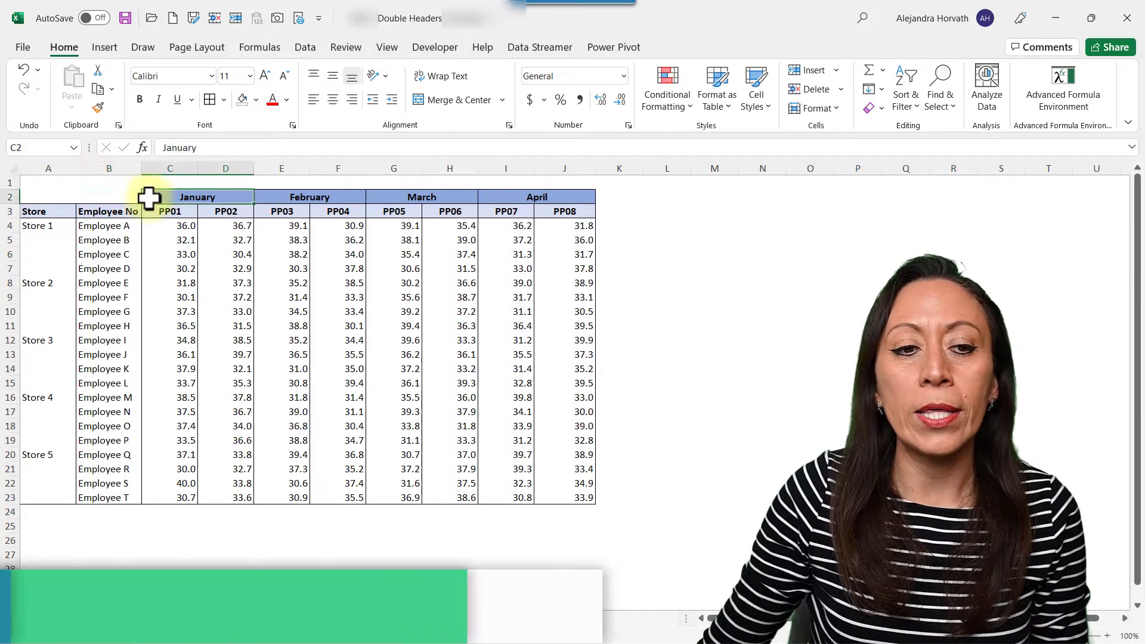
# - Change the B3 header from 'Employee No' to 'Employee'
pyautogui.click(170, 211)
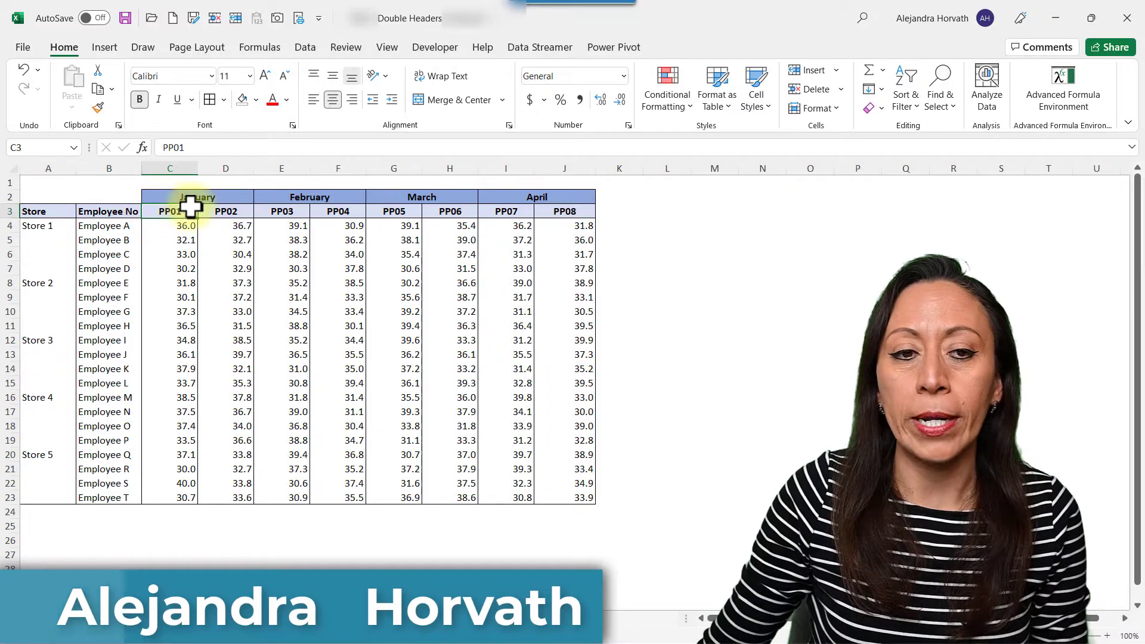
pyautogui.moveTo(198, 215)
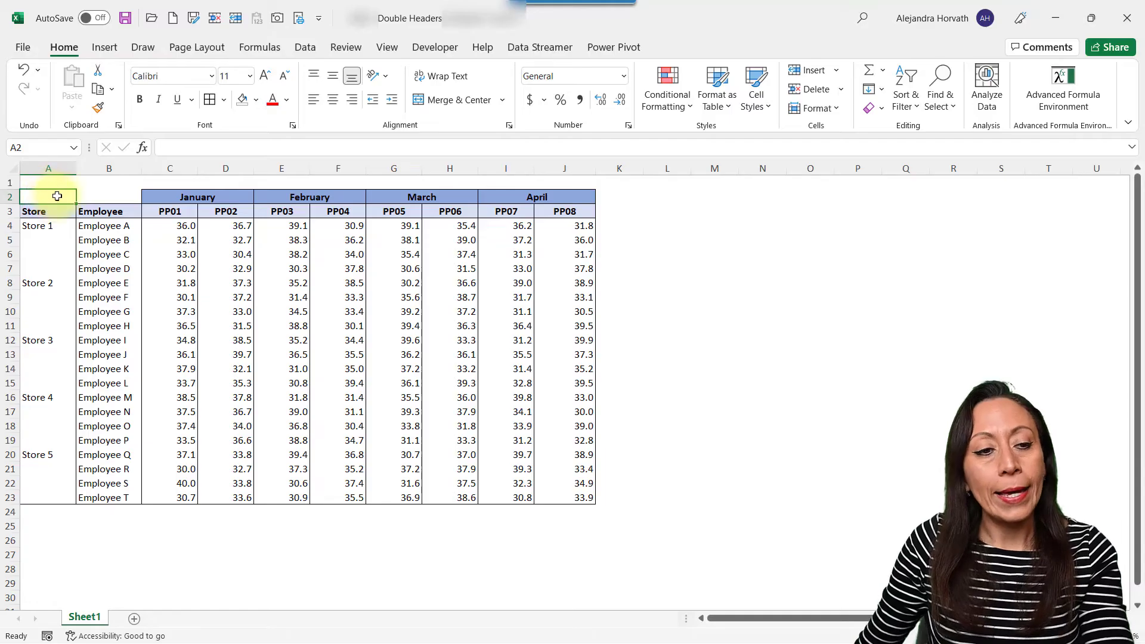
pyautogui.click(169, 196)
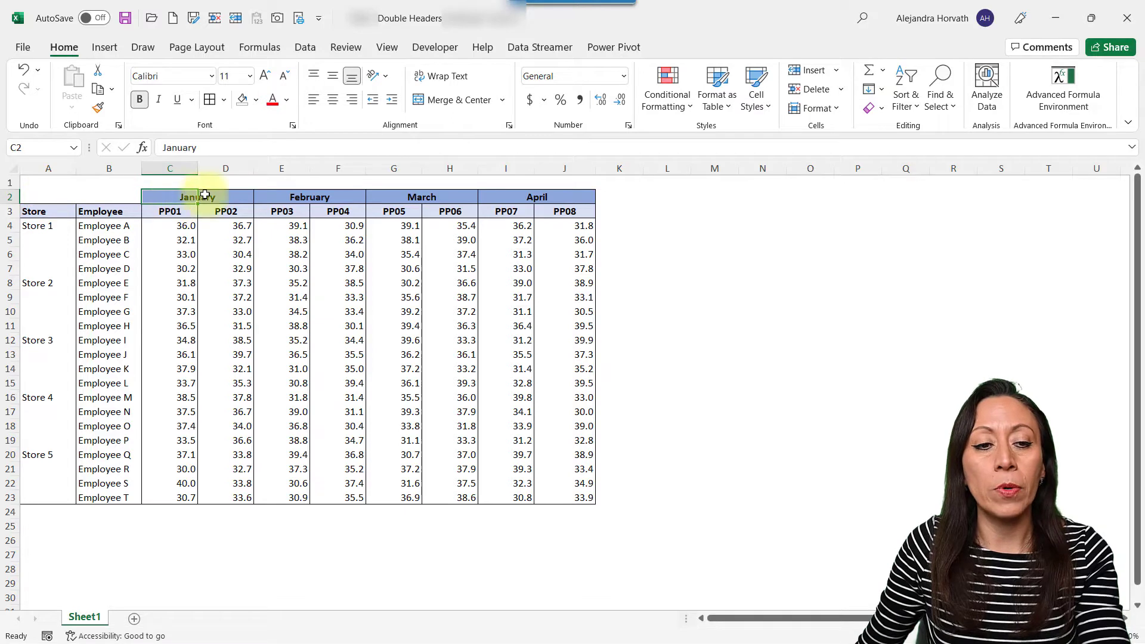
pyautogui.click(537, 197)
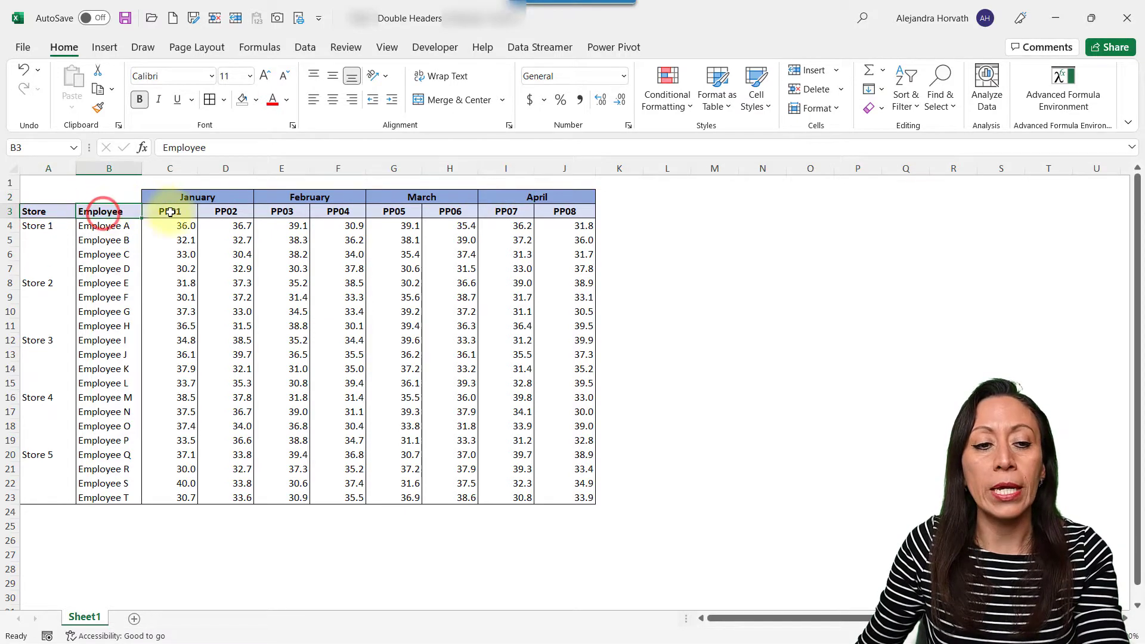
pyautogui.click(169, 211)
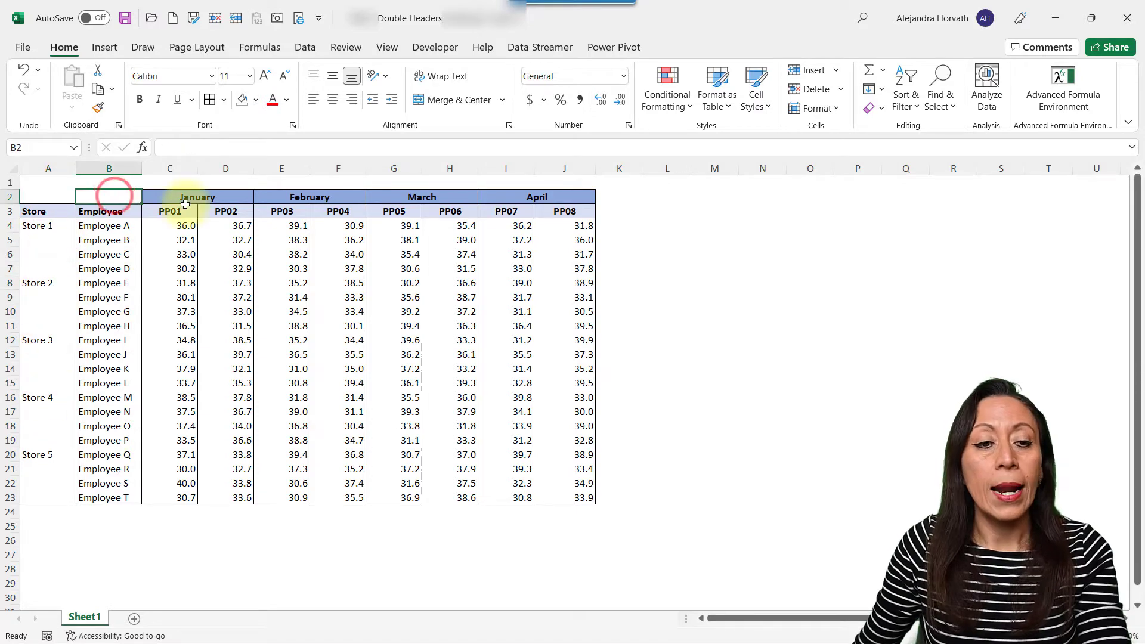
# - Load range A2:J23 into Power Query as a table without a header row
pyautogui.click(109, 255)
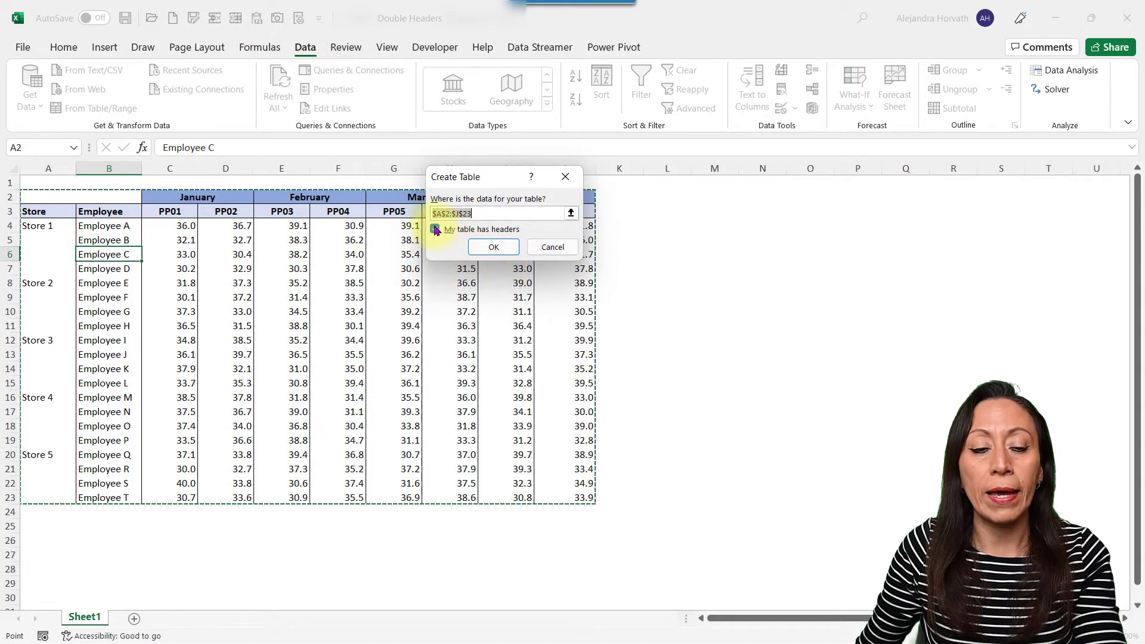
pyautogui.click(434, 229)
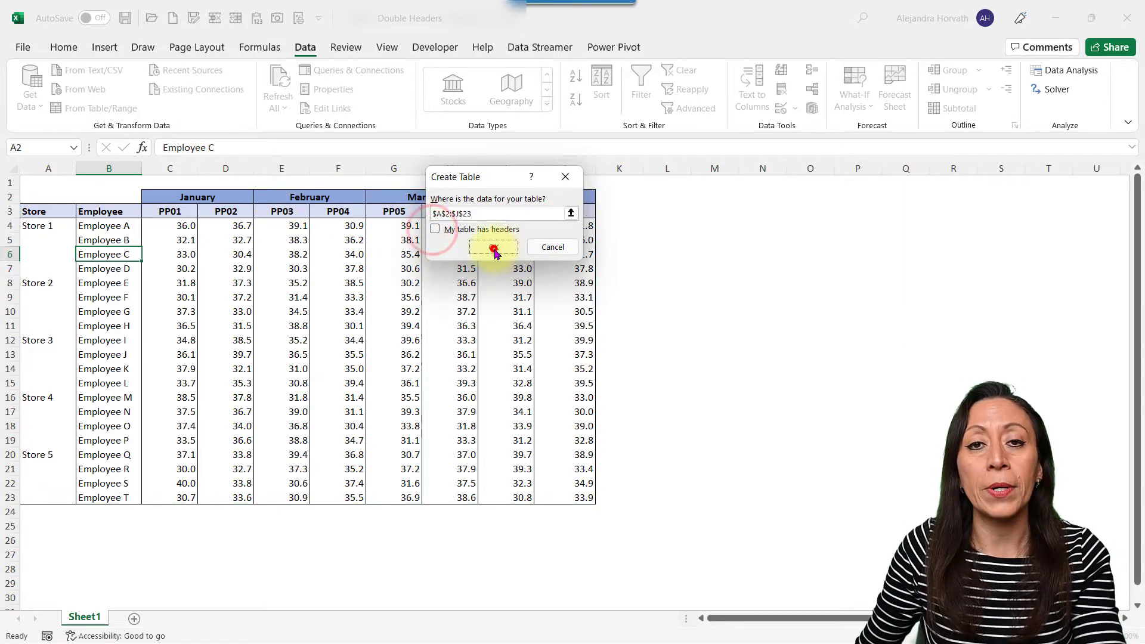
pyautogui.click(493, 247)
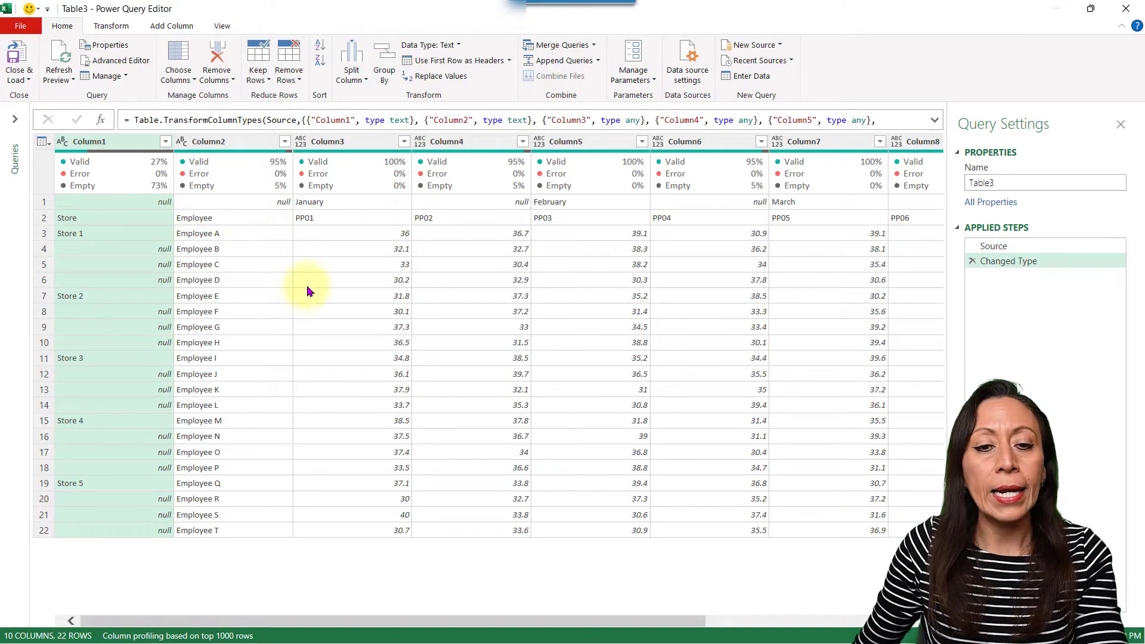
# - Fill Column1's store names down through the blank employee rows
pyautogui.click(210, 248)
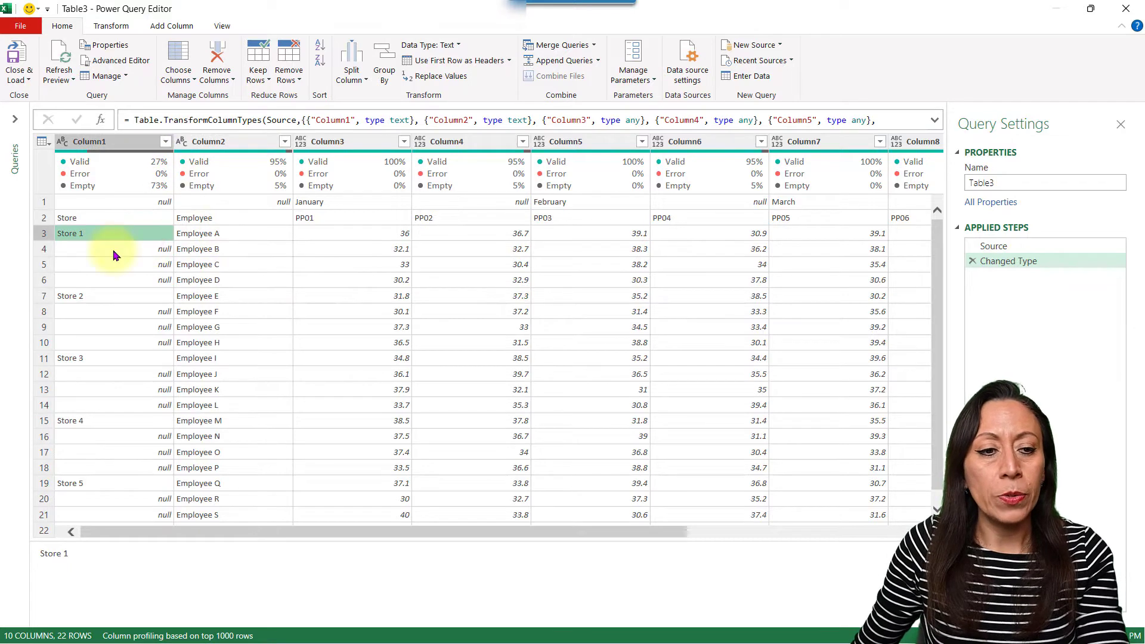
pyautogui.click(114, 264)
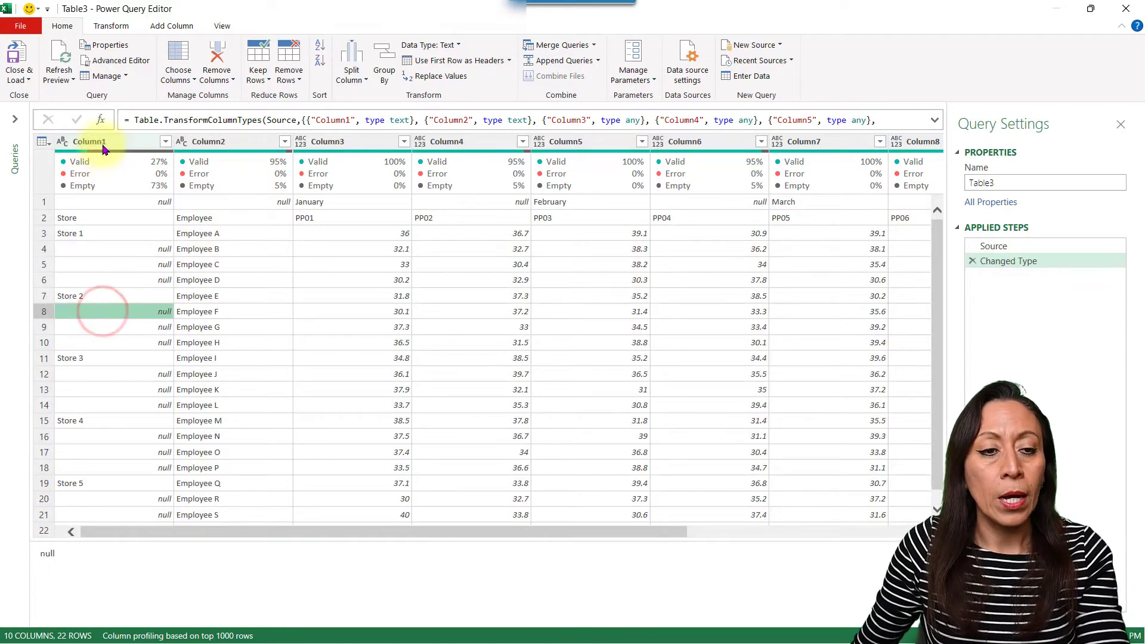
pyautogui.rightClick(102, 146)
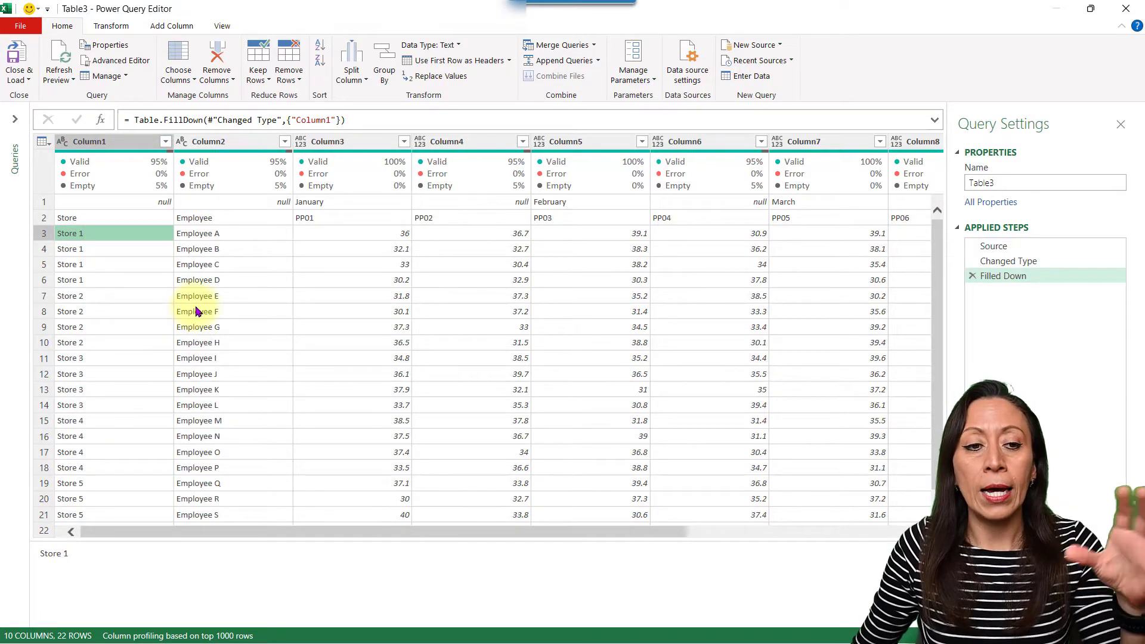
pyautogui.click(67, 217)
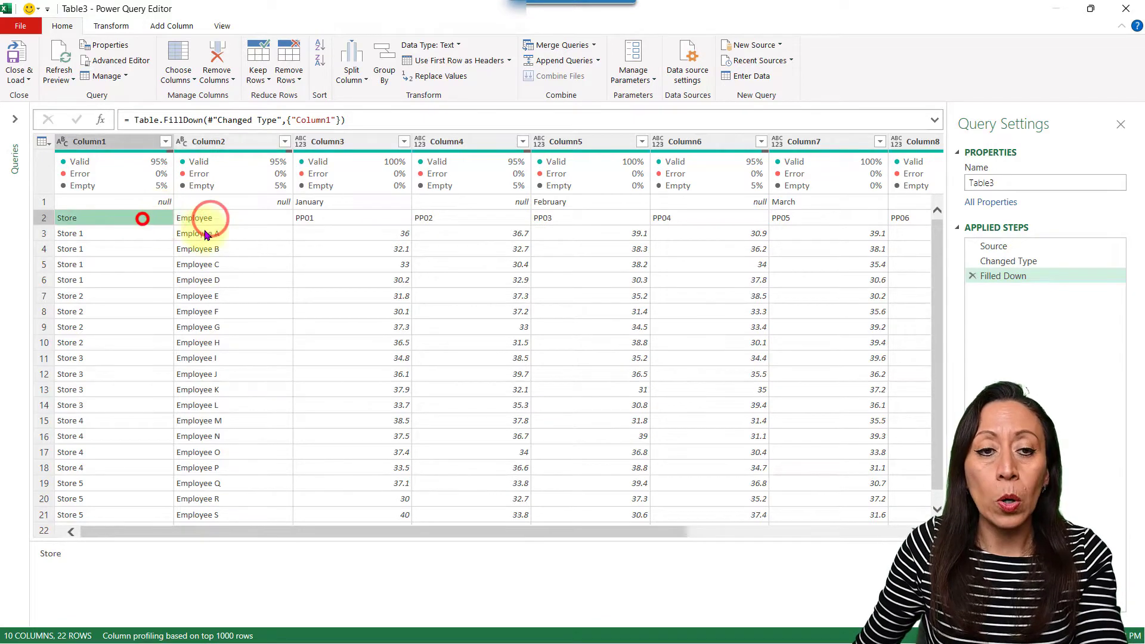
# - Merge Column1 and Column2 into one Merged column using a custom '|' separator
pyautogui.click(194, 218)
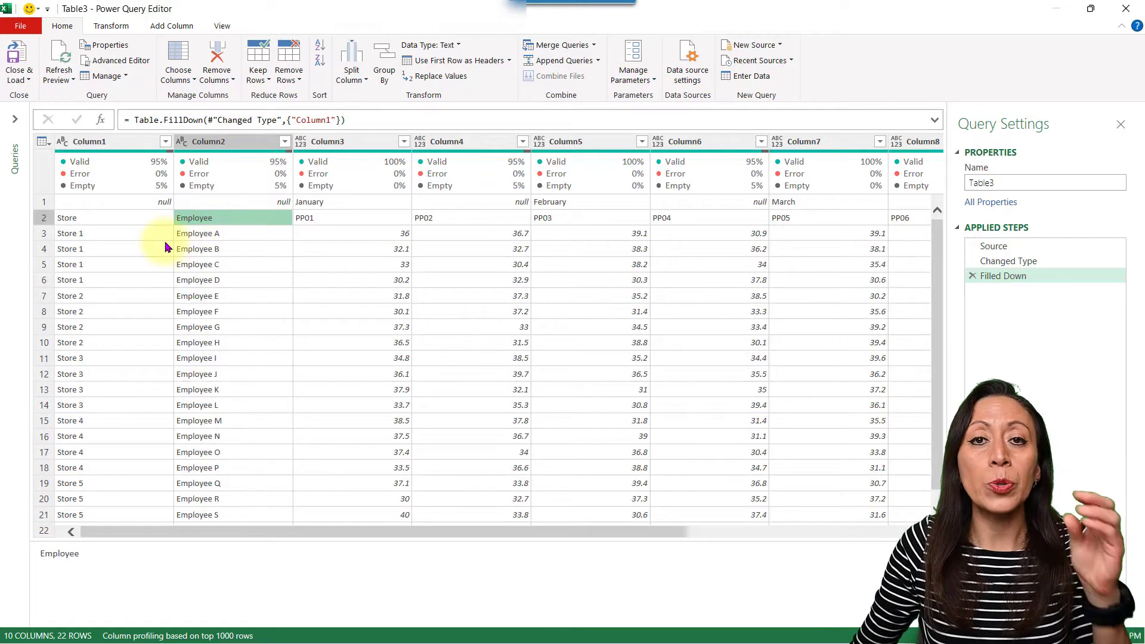
pyautogui.moveTo(131, 240)
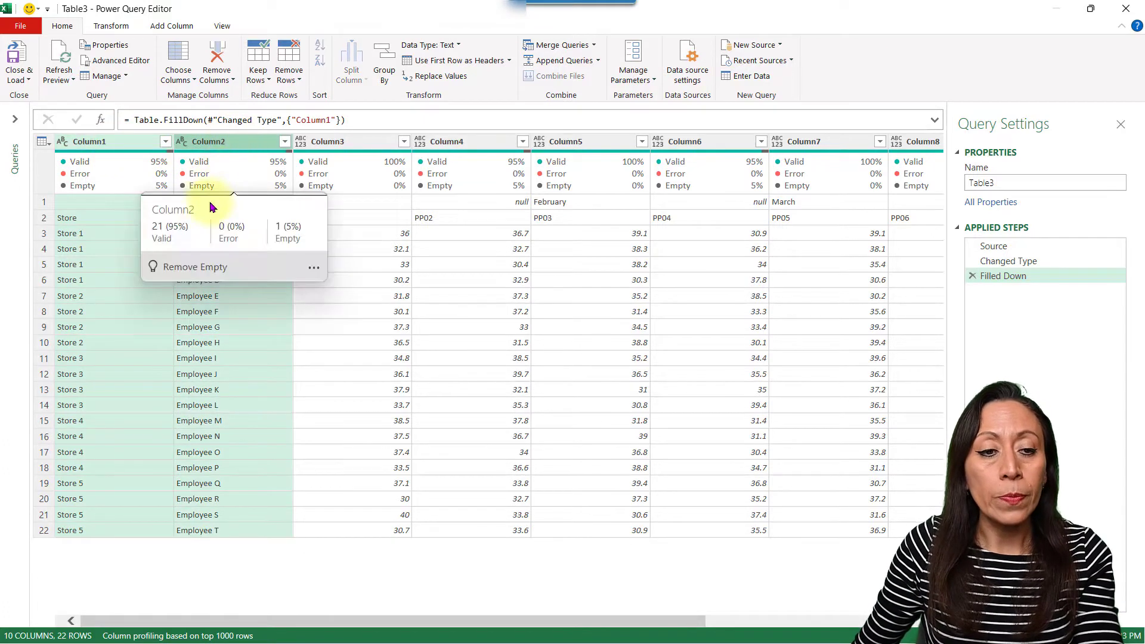
pyautogui.rightClick(90, 141)
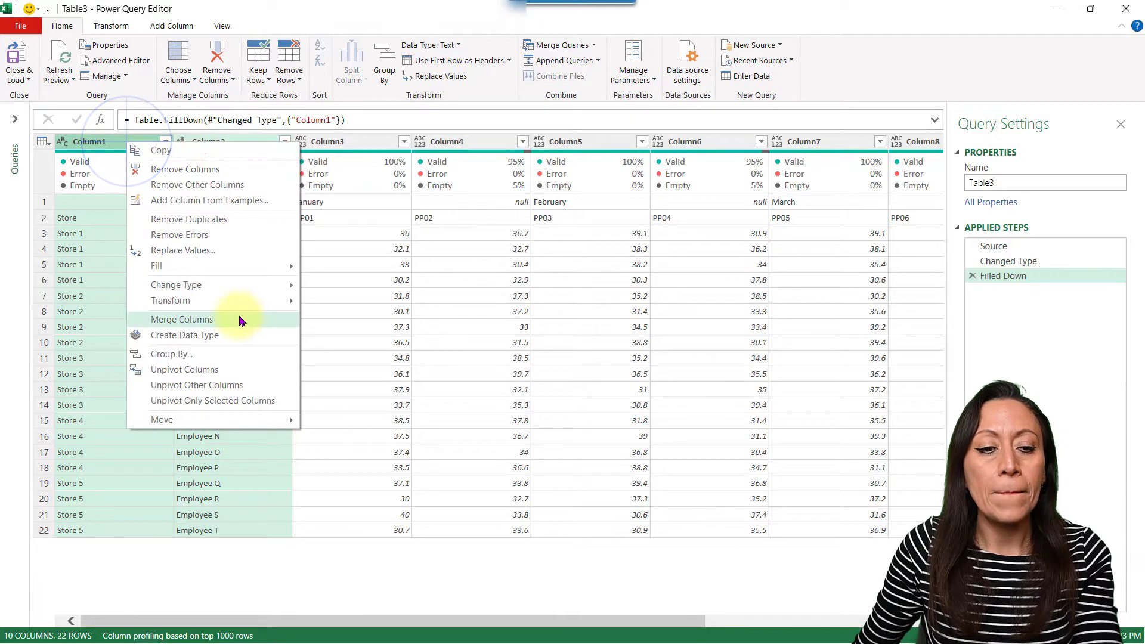
pyautogui.click(182, 319)
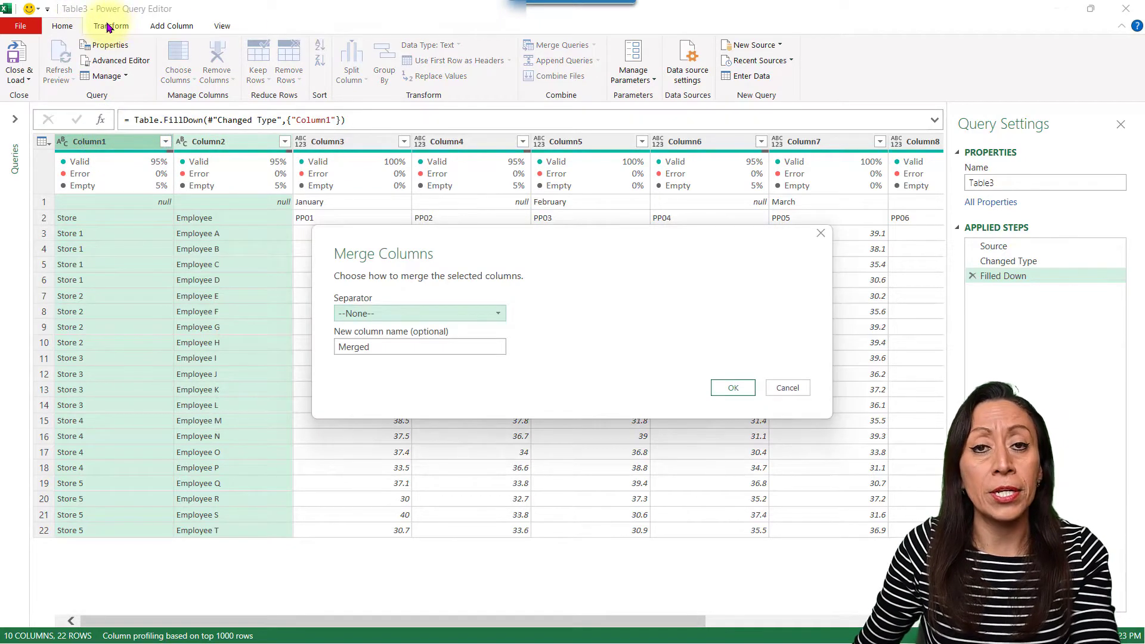
pyautogui.moveTo(472, 235)
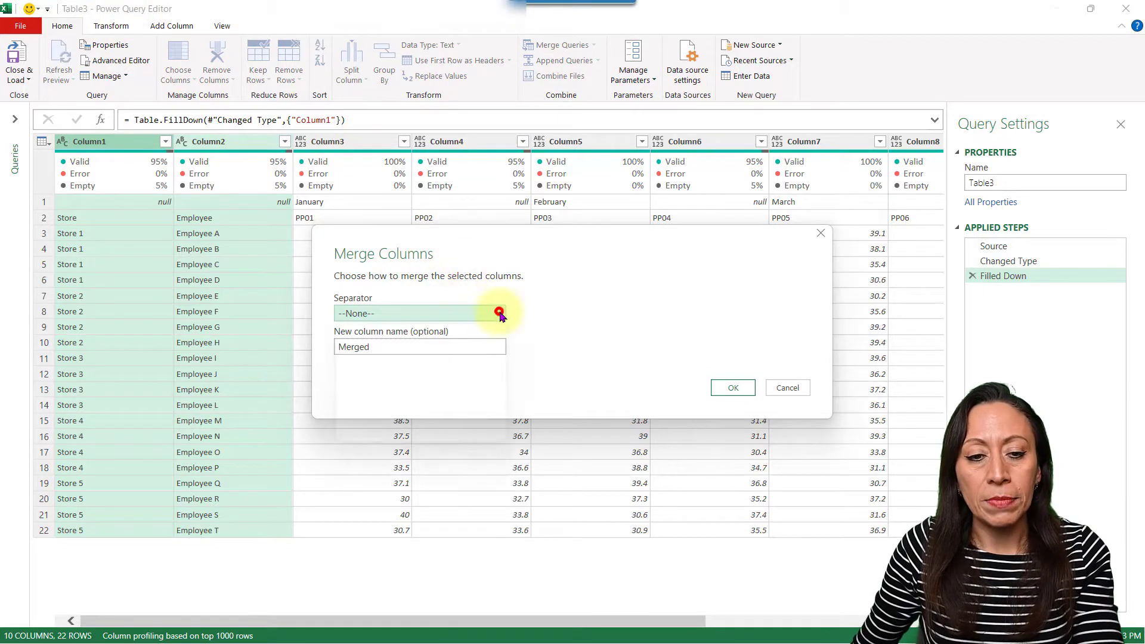
pyautogui.click(499, 314)
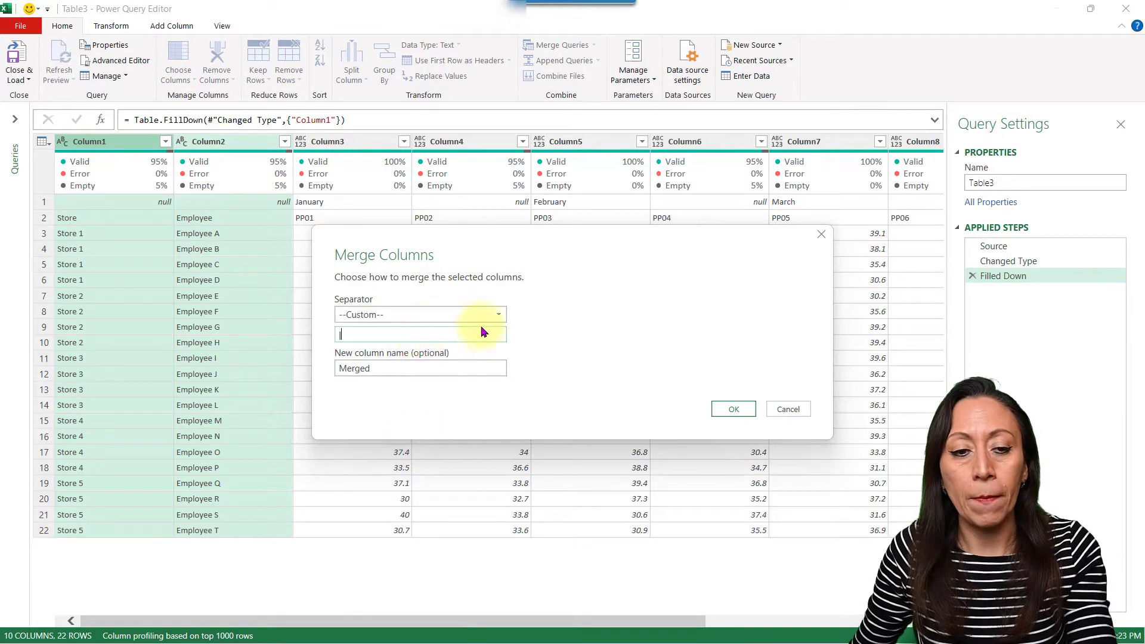
pyautogui.click(423, 367)
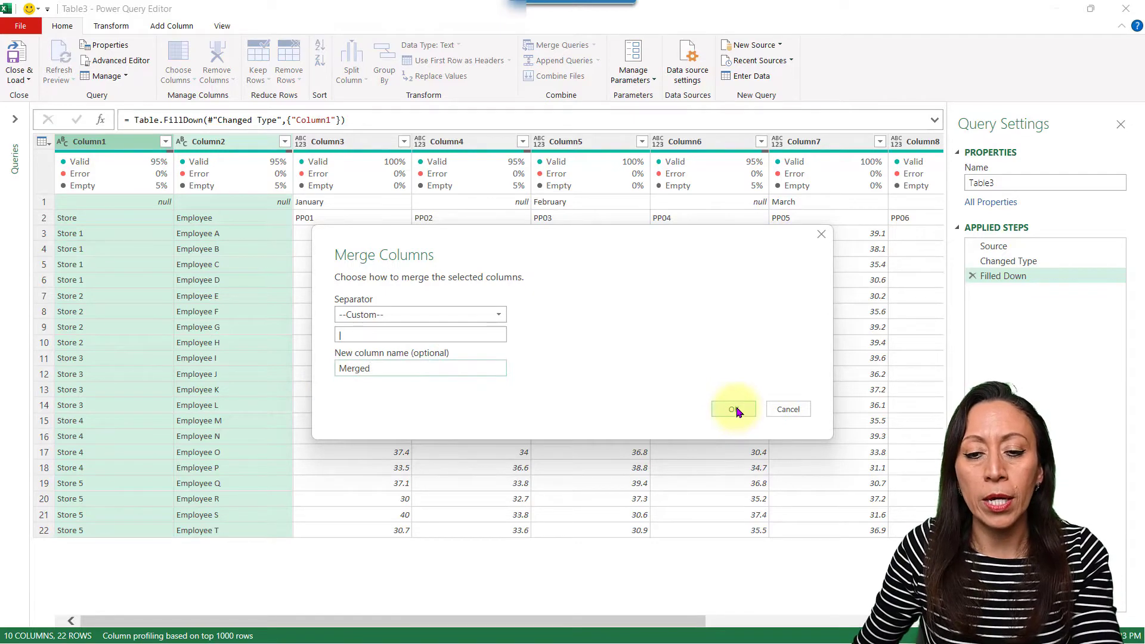
pyautogui.click(734, 409)
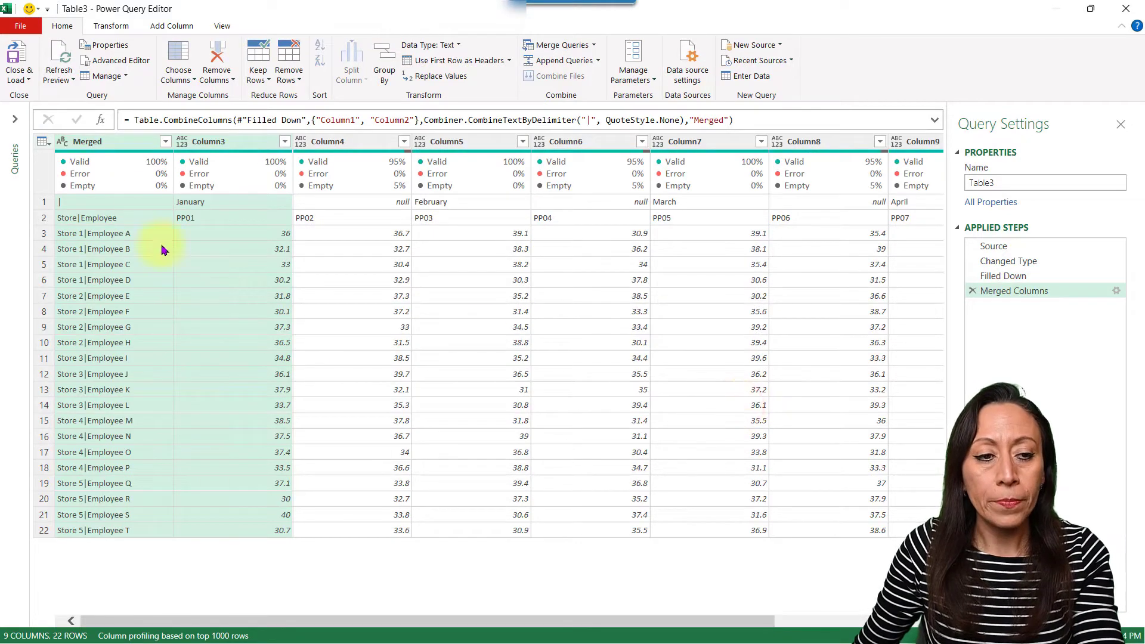
# - Transpose the table so months and pay periods run down the rows
pyautogui.click(125, 233)
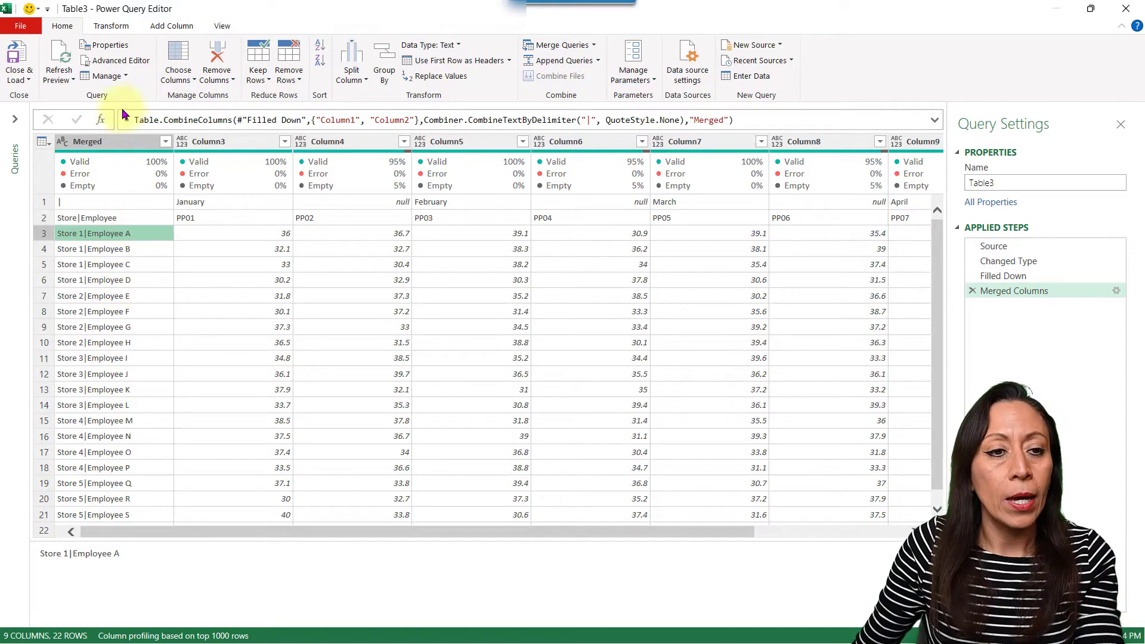
pyautogui.click(111, 26)
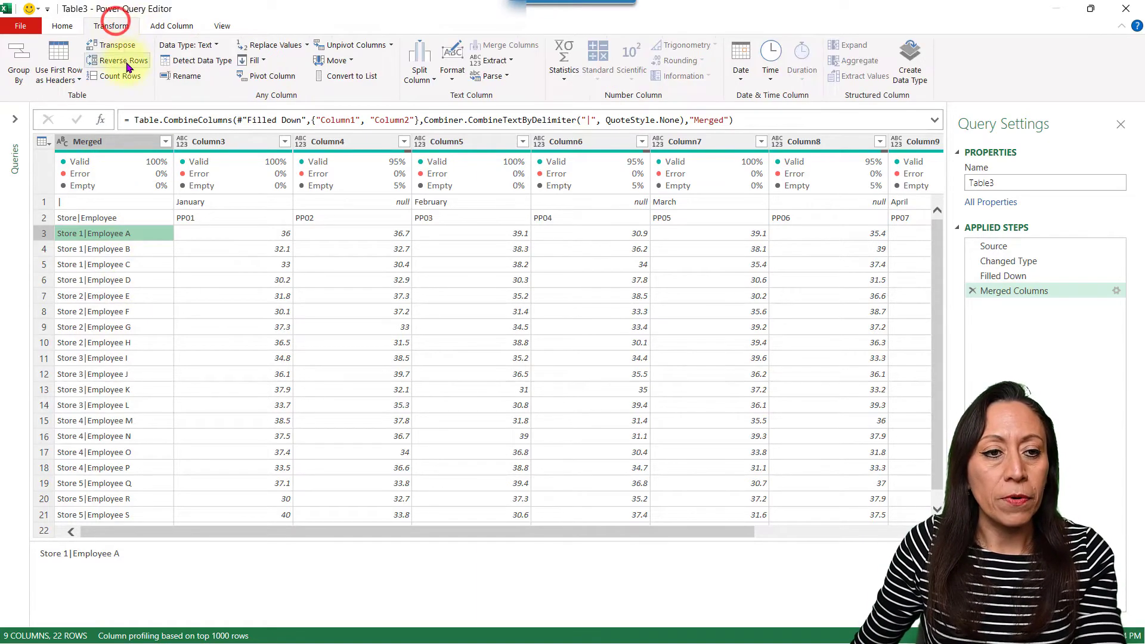
pyautogui.click(118, 45)
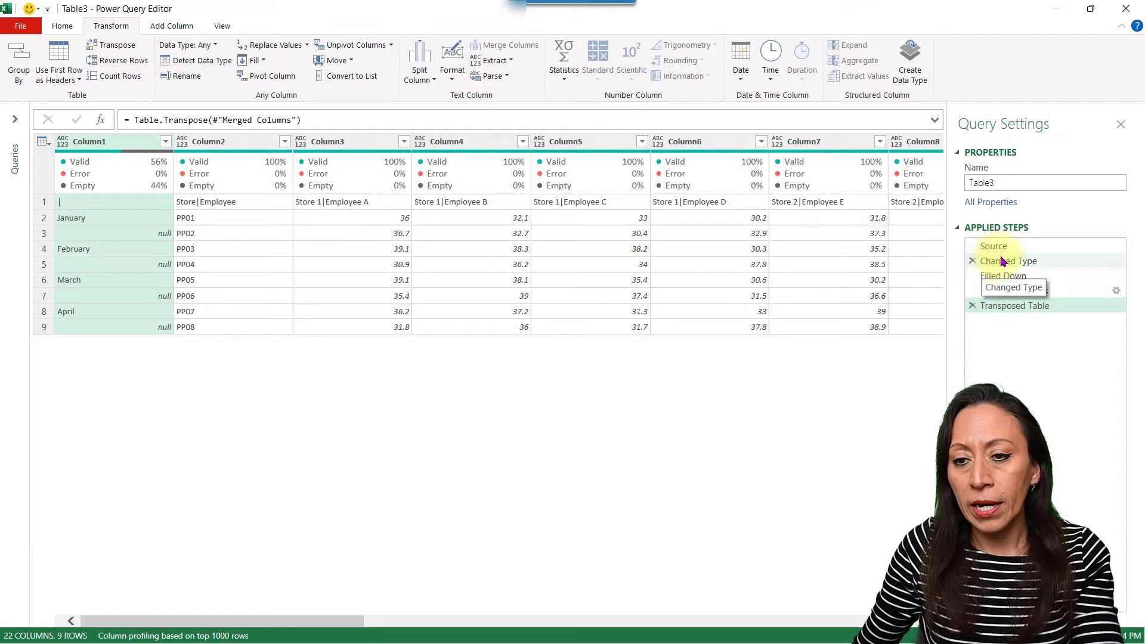
# - Delete the Changed Type step from Applied Steps
pyautogui.click(1008, 261)
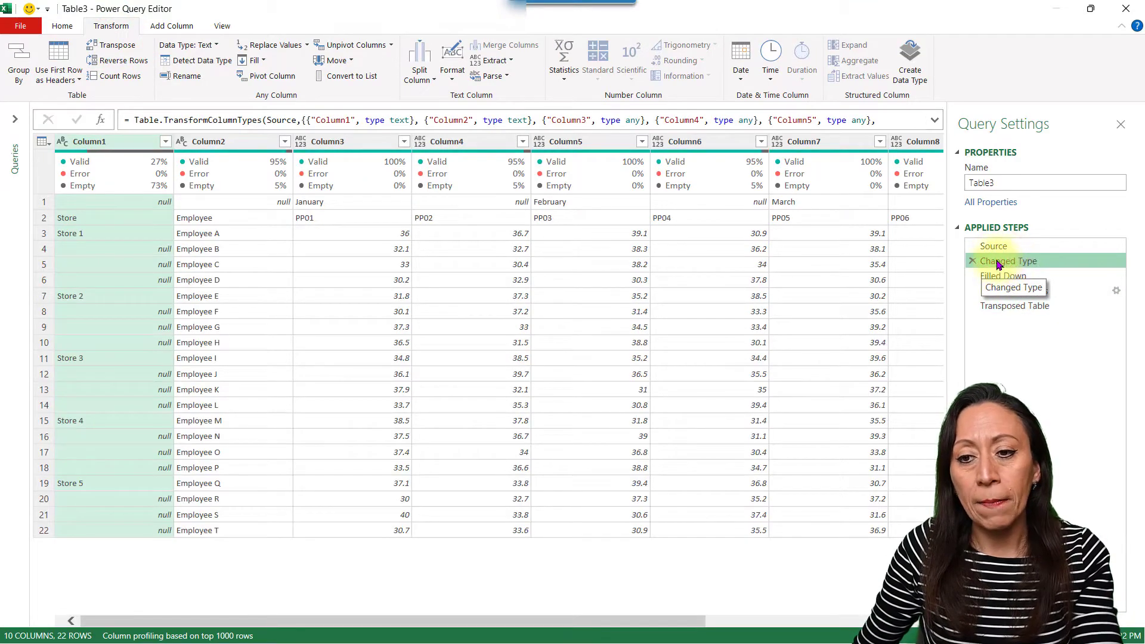
pyautogui.click(973, 261)
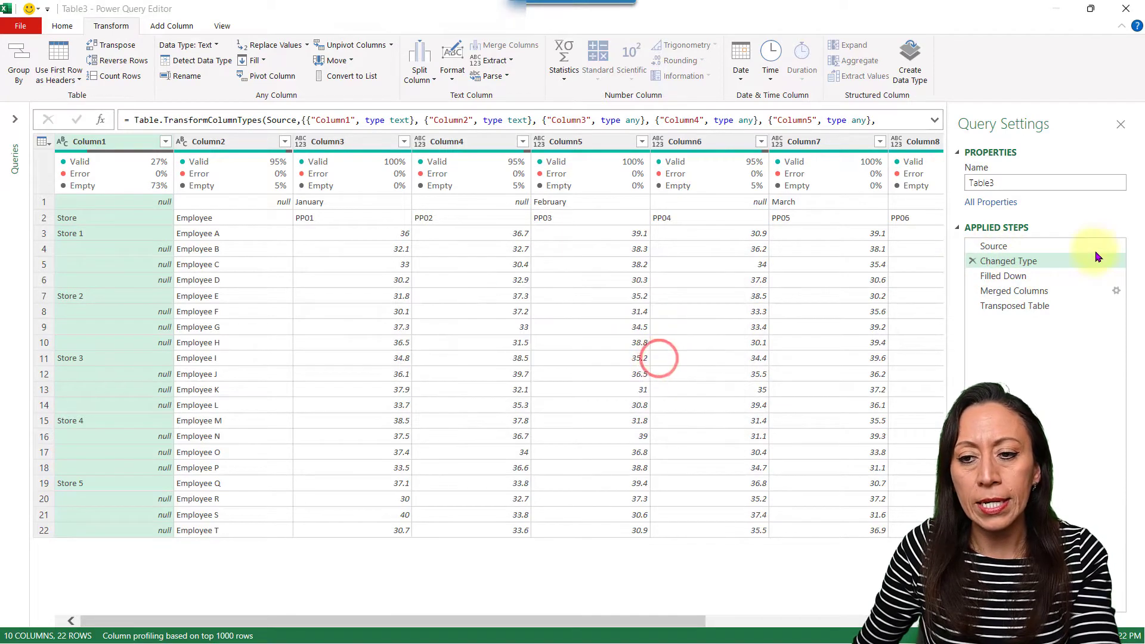
pyautogui.click(1003, 261)
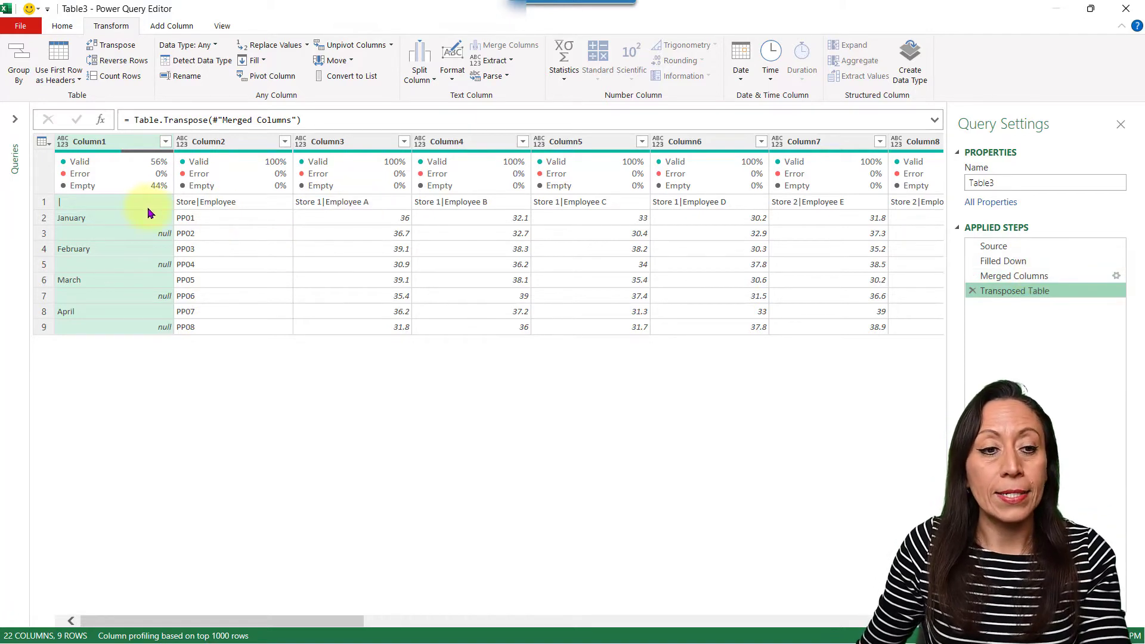
# - Use the first row as headers and delete the added Changed Type step
pyautogui.click(205, 202)
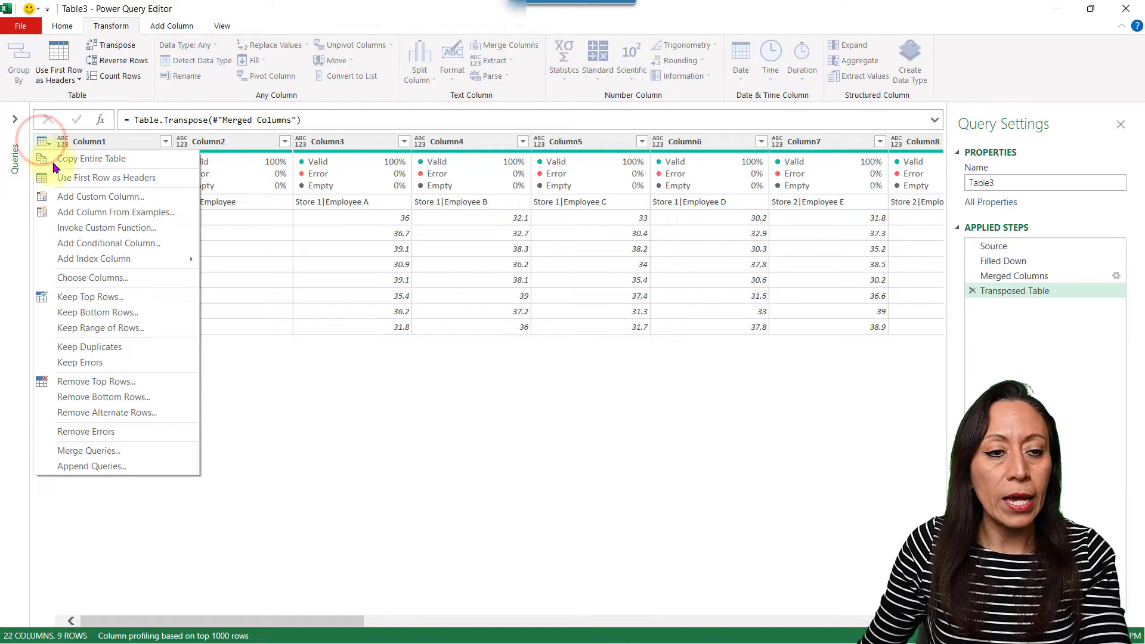
pyautogui.click(105, 178)
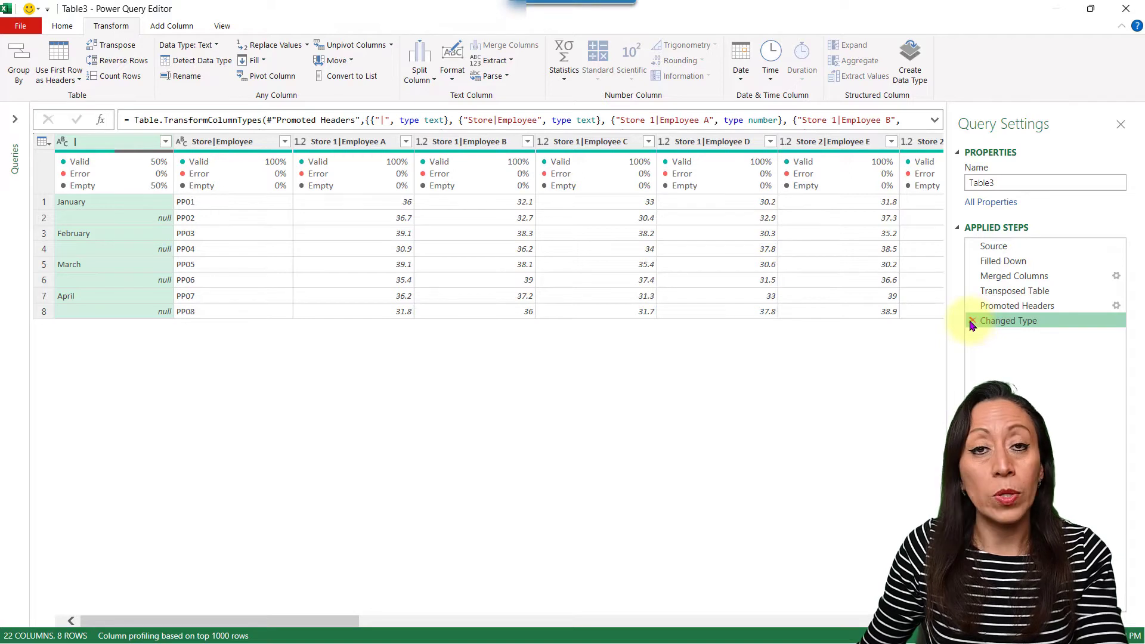
pyautogui.click(1017, 305)
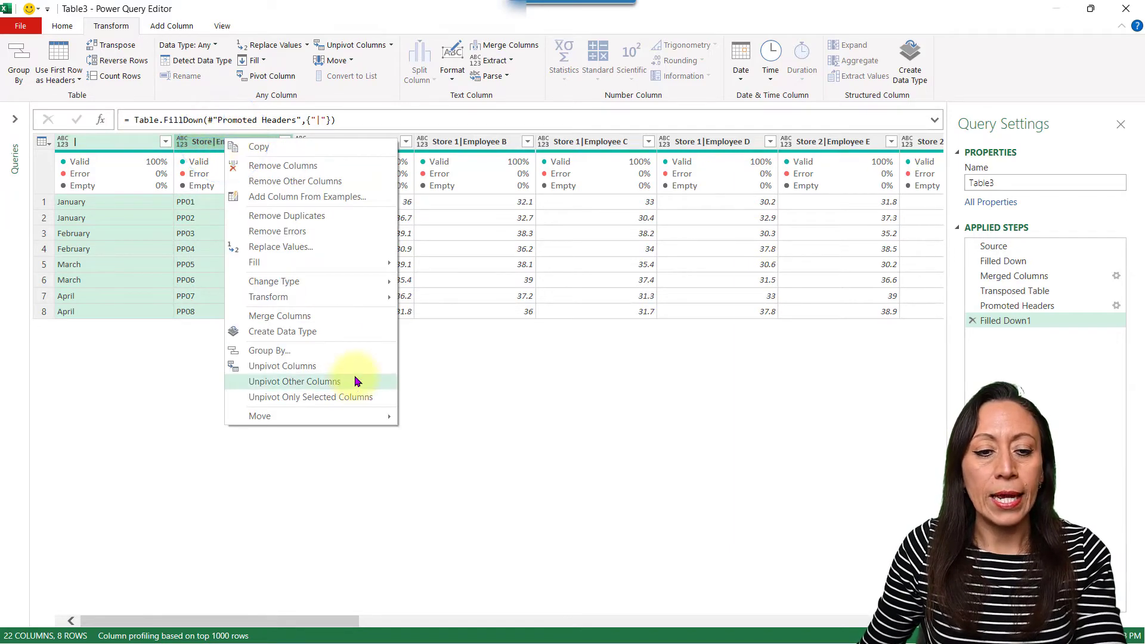
# - Unpivot all columns except month and pay period into Attribute and Value rows
pyautogui.click(294, 382)
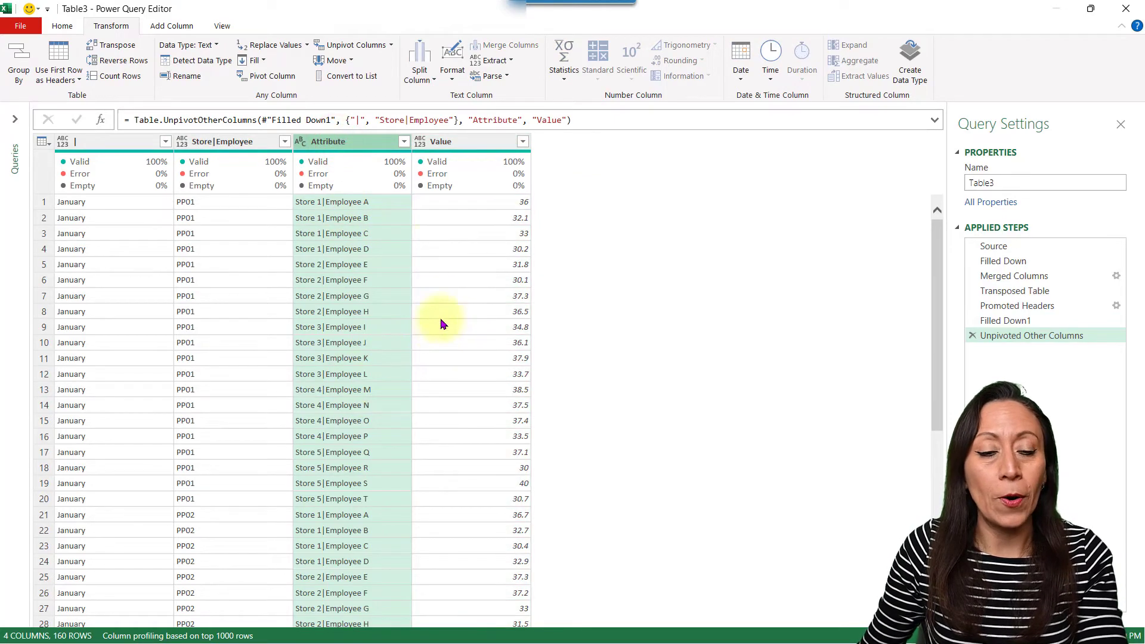
# - Split Attribute by the custom '|' delimiter into Attribute.1 and Attribute.2
pyautogui.click(329, 141)
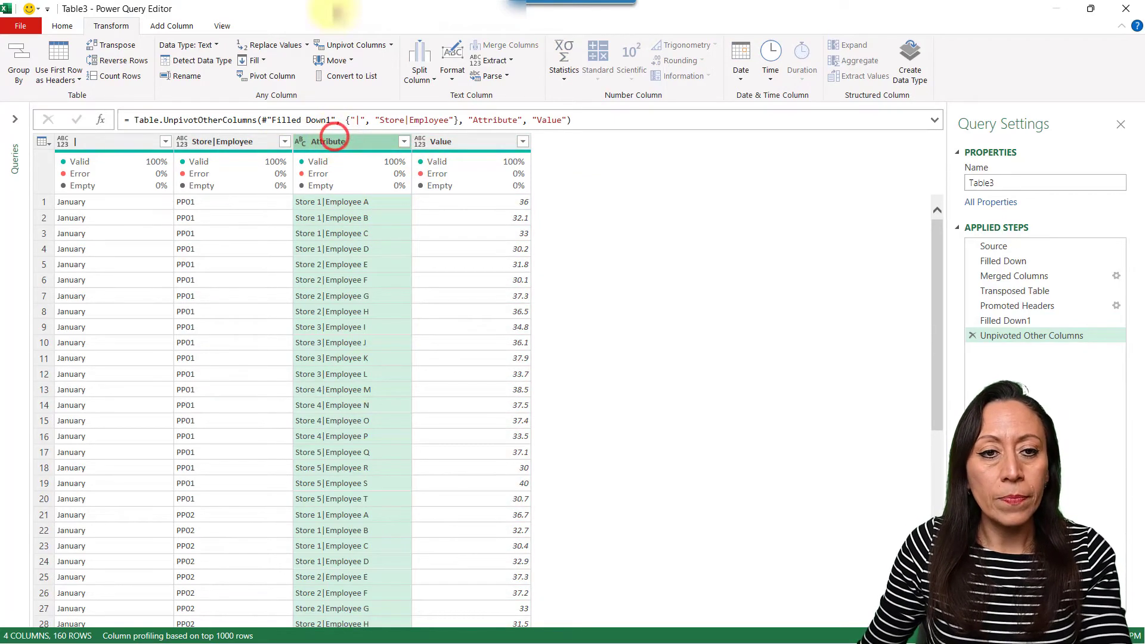
pyautogui.rightClick(328, 141)
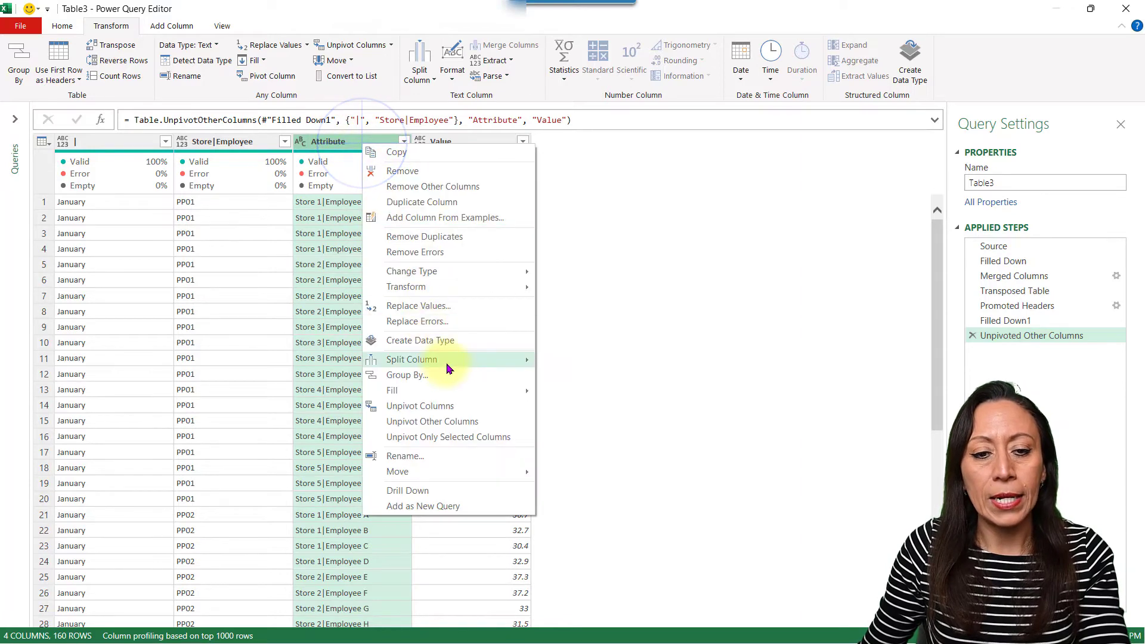
pyautogui.click(411, 358)
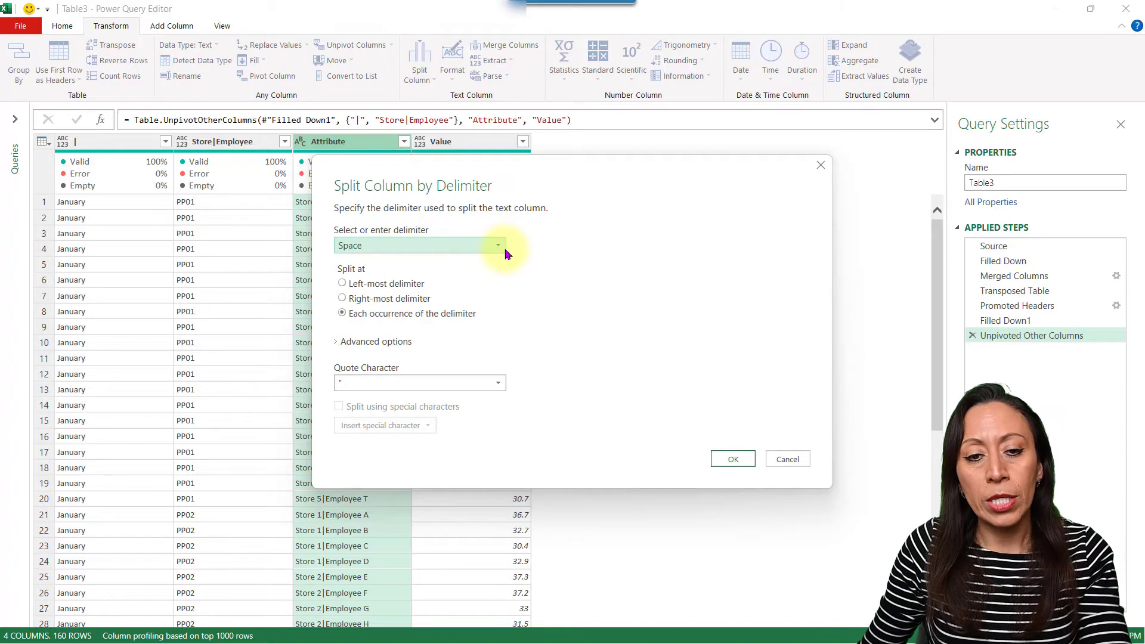
pyautogui.click(498, 244)
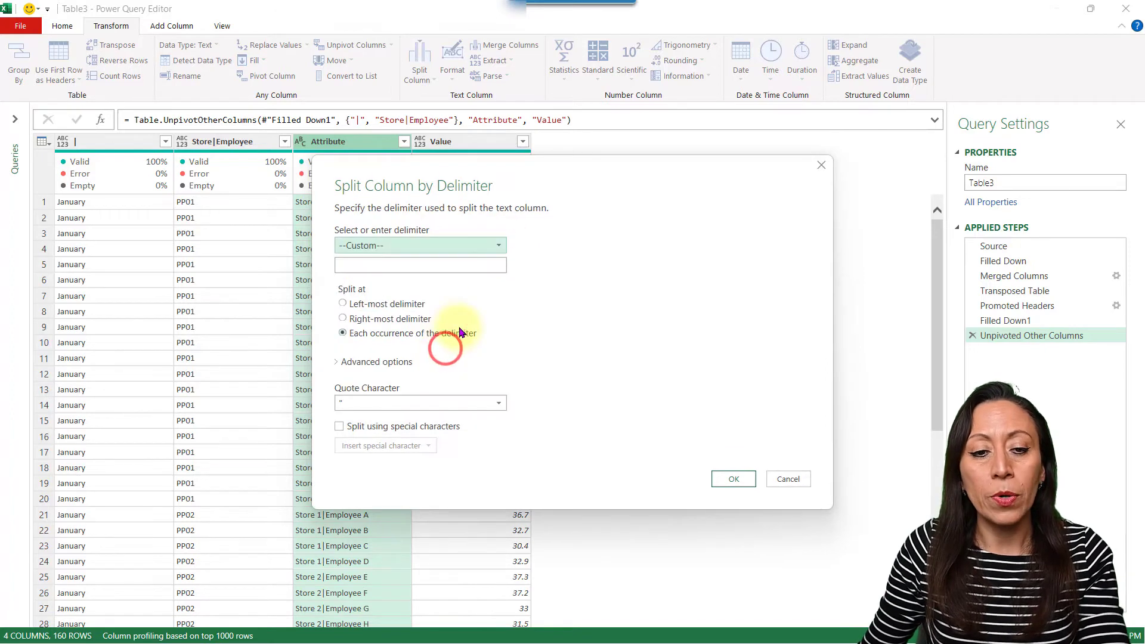
pyautogui.click(420, 264)
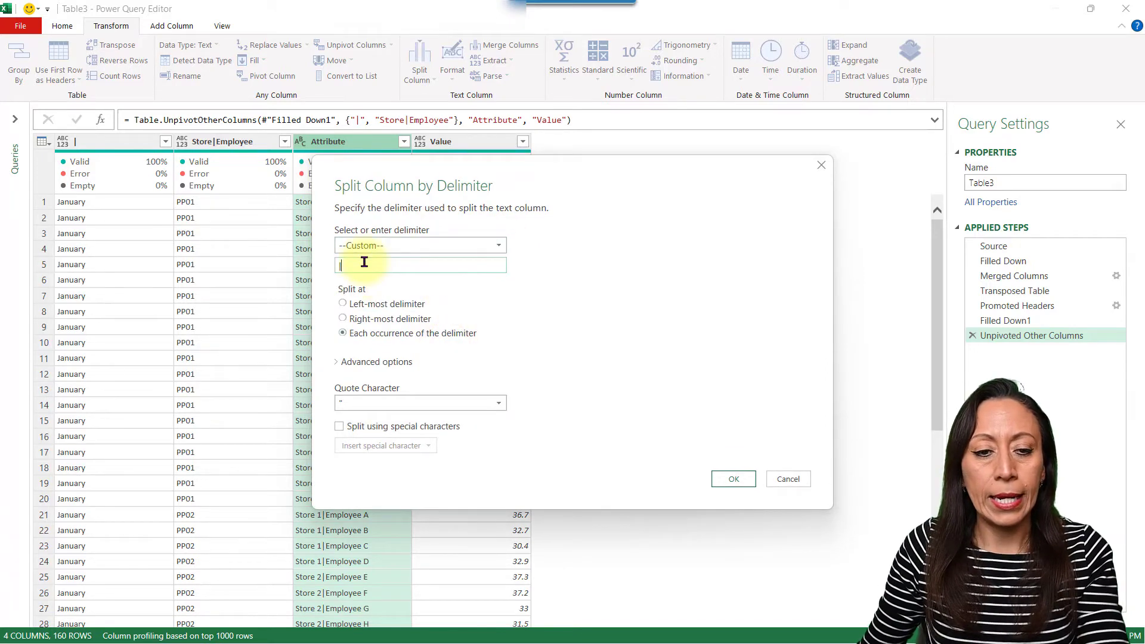
pyautogui.click(732, 478)
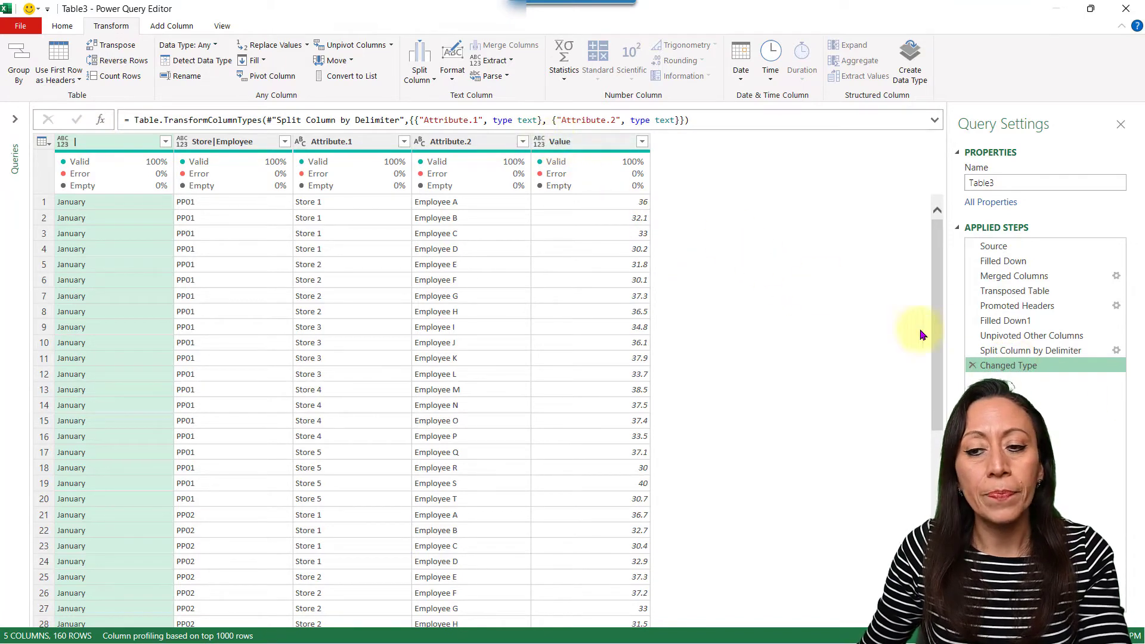
# - Name the columns Month, PP, Store #, Employee and Hrs
pyautogui.click(1030, 350)
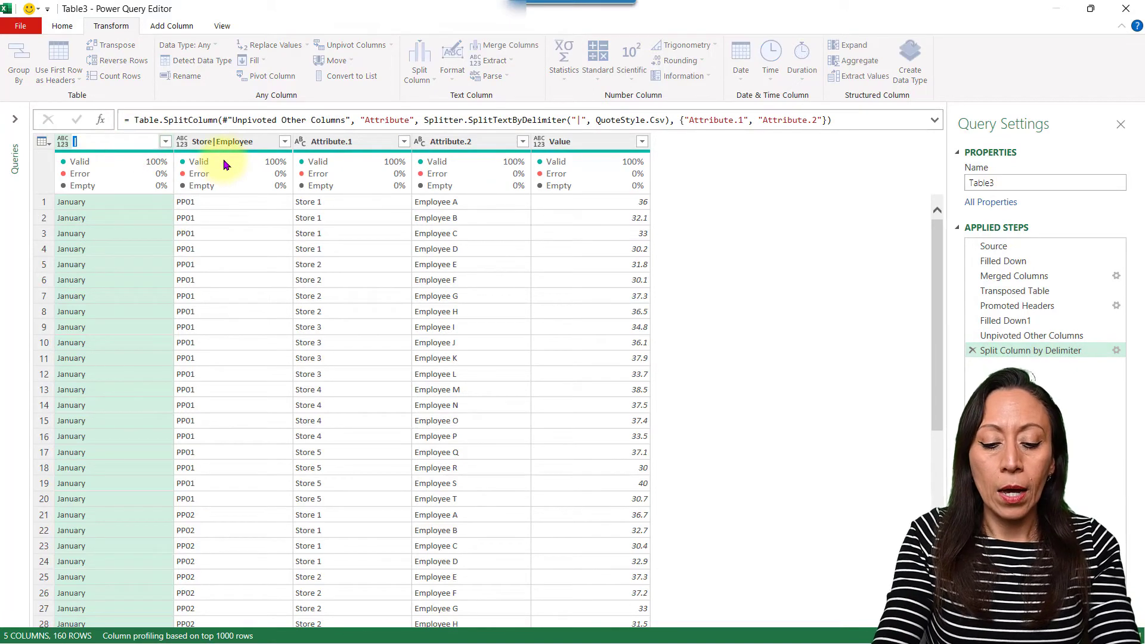
pyautogui.write('Month')
pyautogui.click(353, 142)
pyautogui.write('Store #')
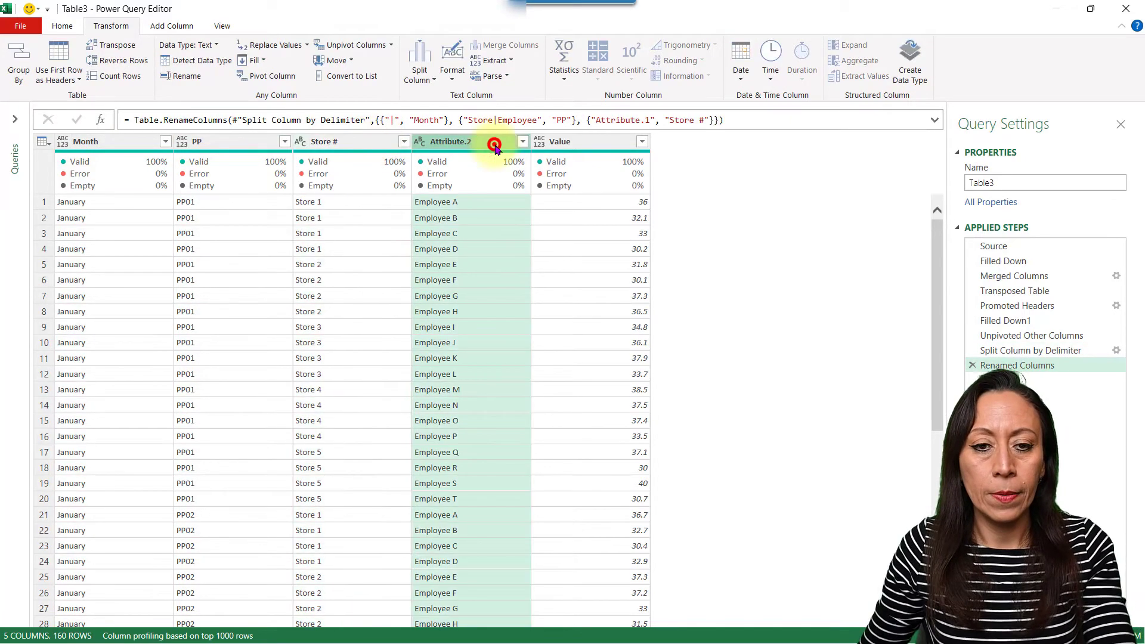
pyautogui.write('Empl')
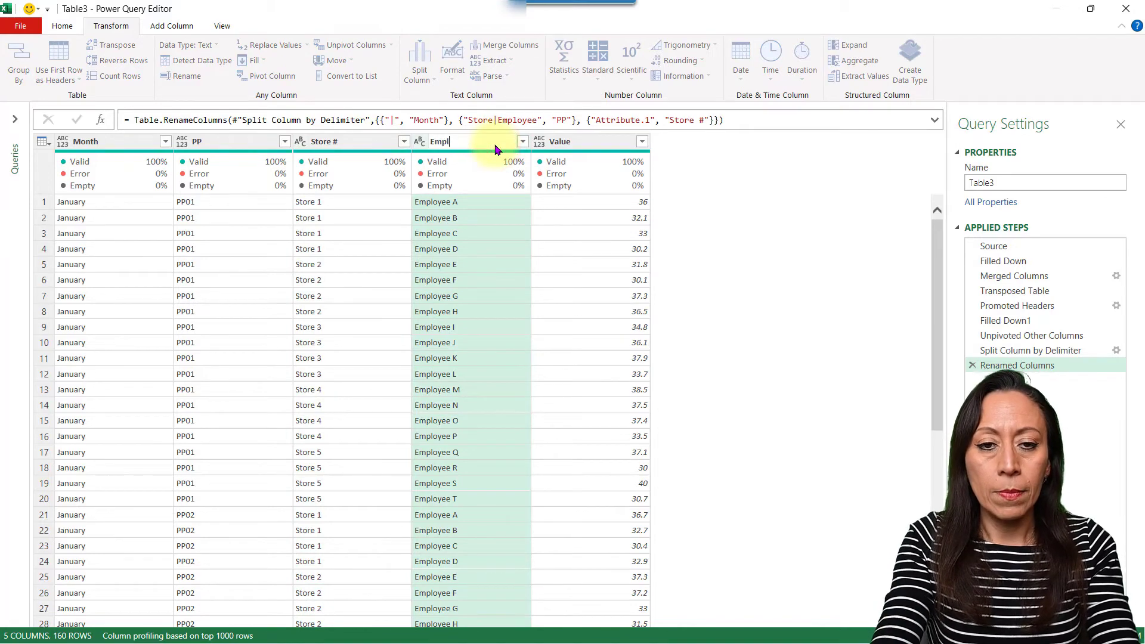
pyautogui.click(570, 141)
pyautogui.write('Hrs')
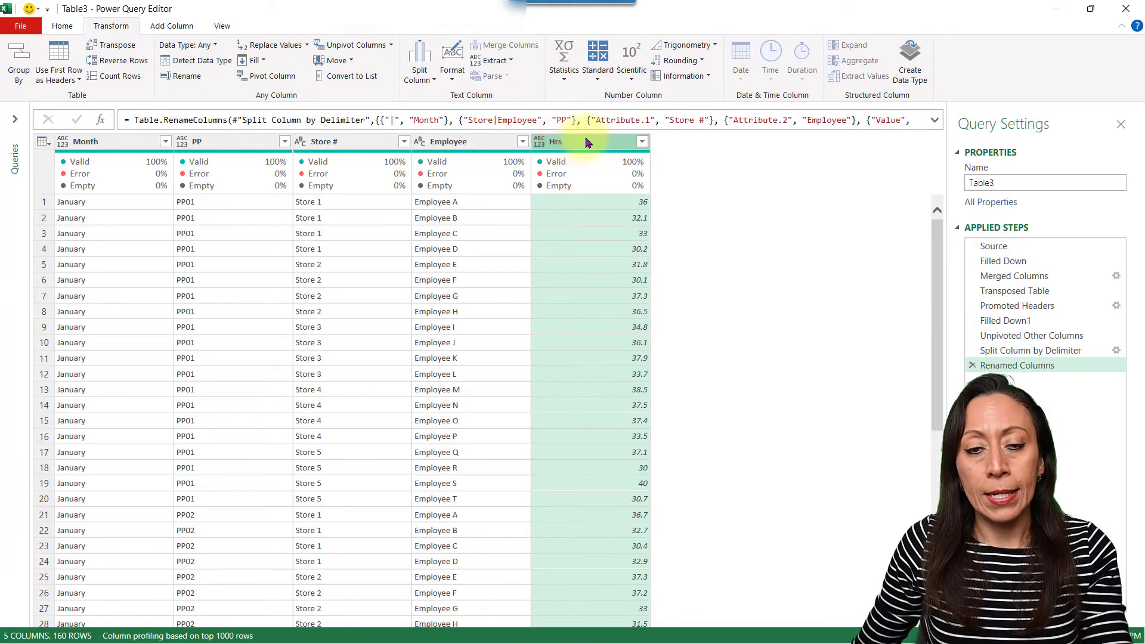
pyautogui.moveTo(579, 144)
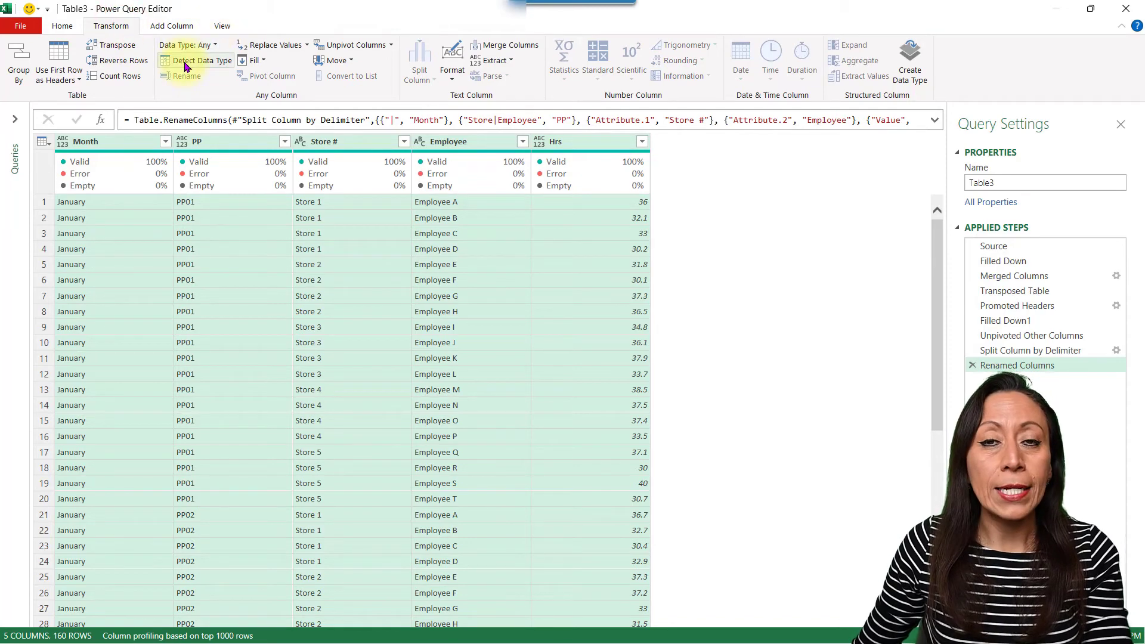
# - Detect data types for all columns, then load as a PivotTable on a new worksheet
pyautogui.click(202, 59)
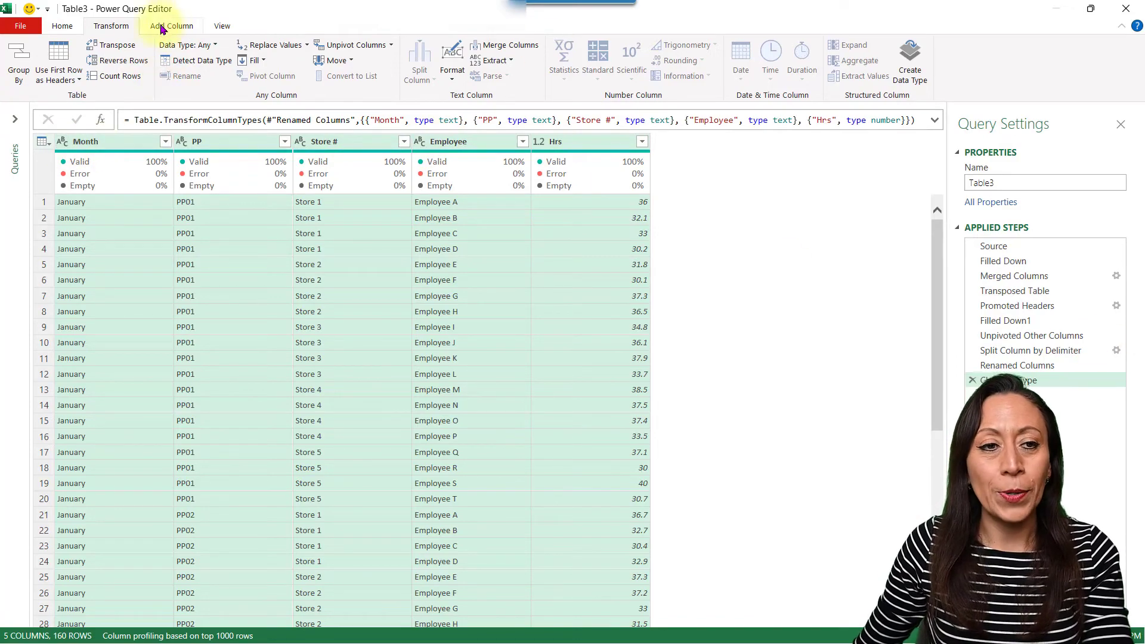
pyautogui.click(29, 76)
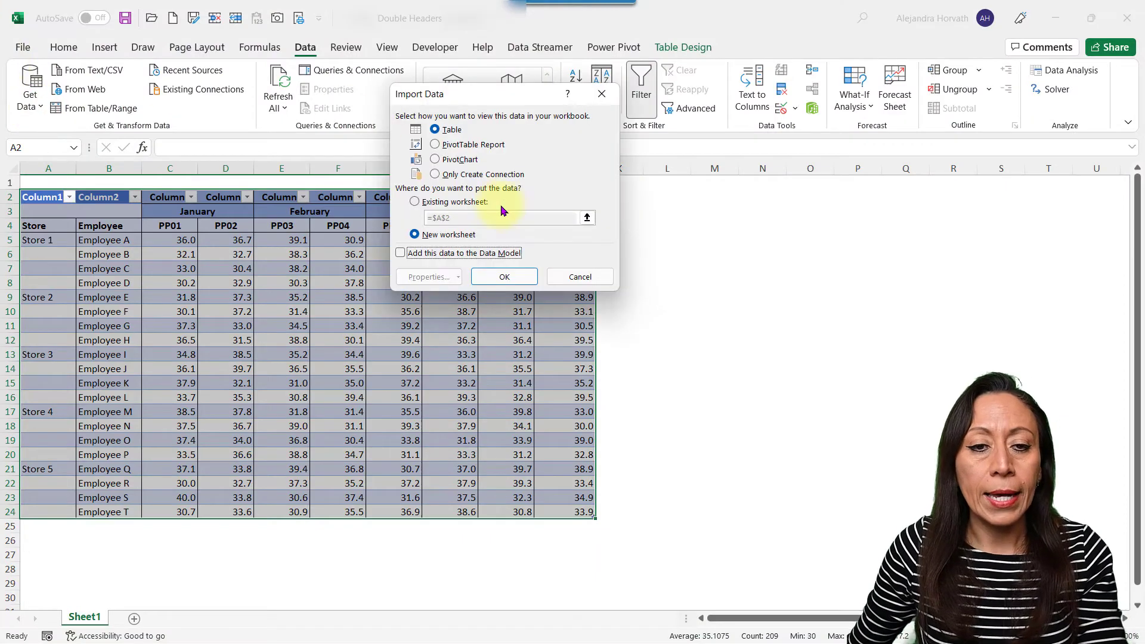
pyautogui.moveTo(440, 179)
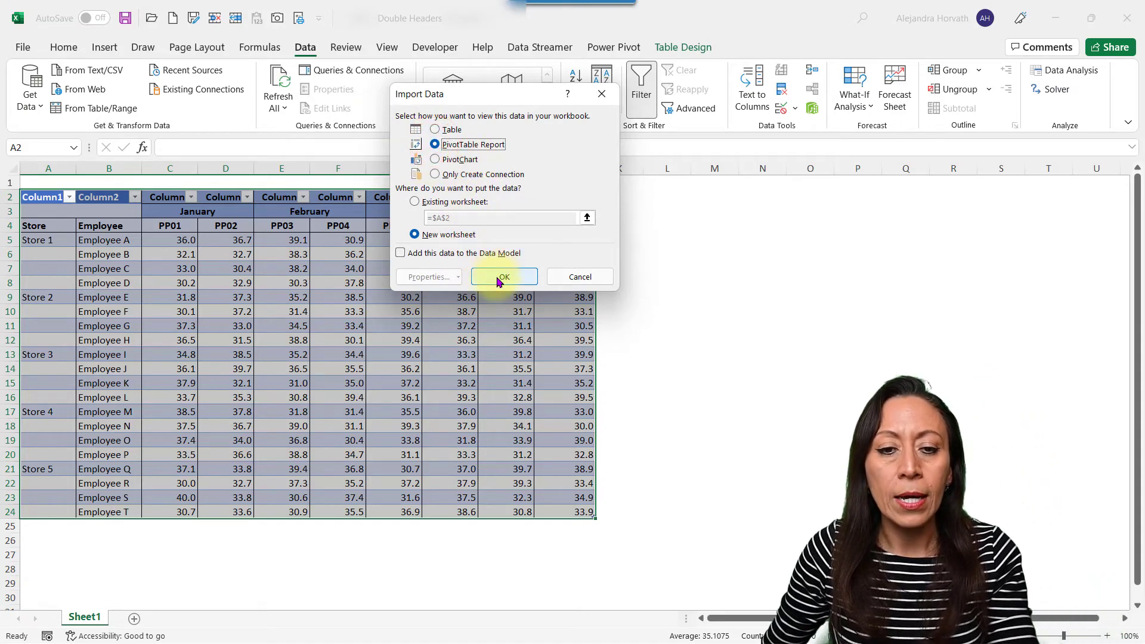
pyautogui.click(503, 277)
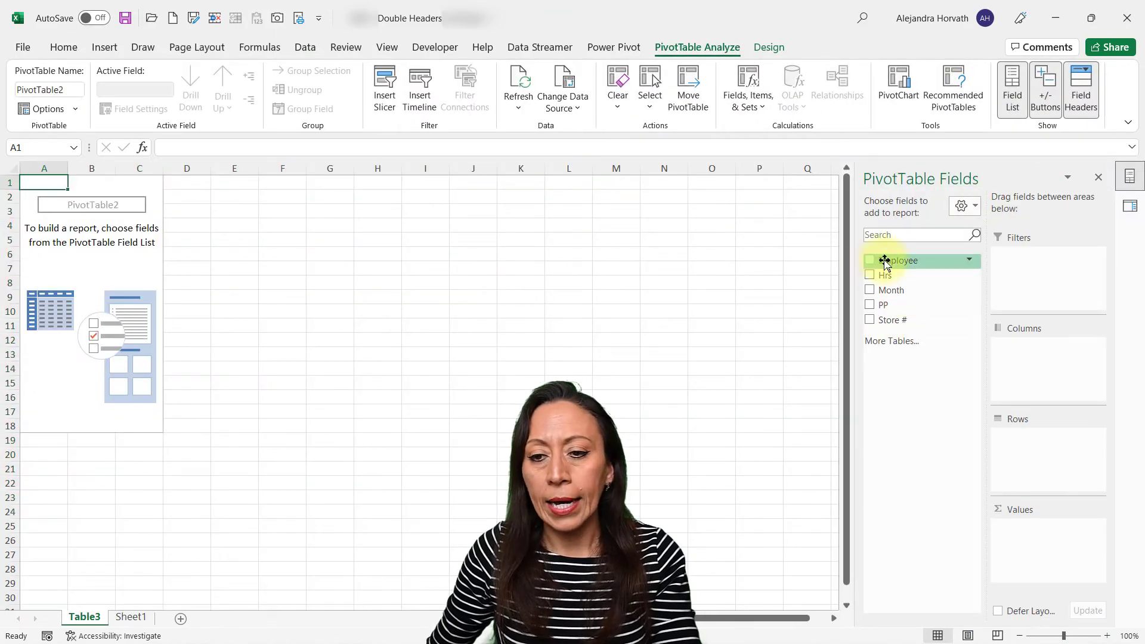
pyautogui.moveTo(894, 275)
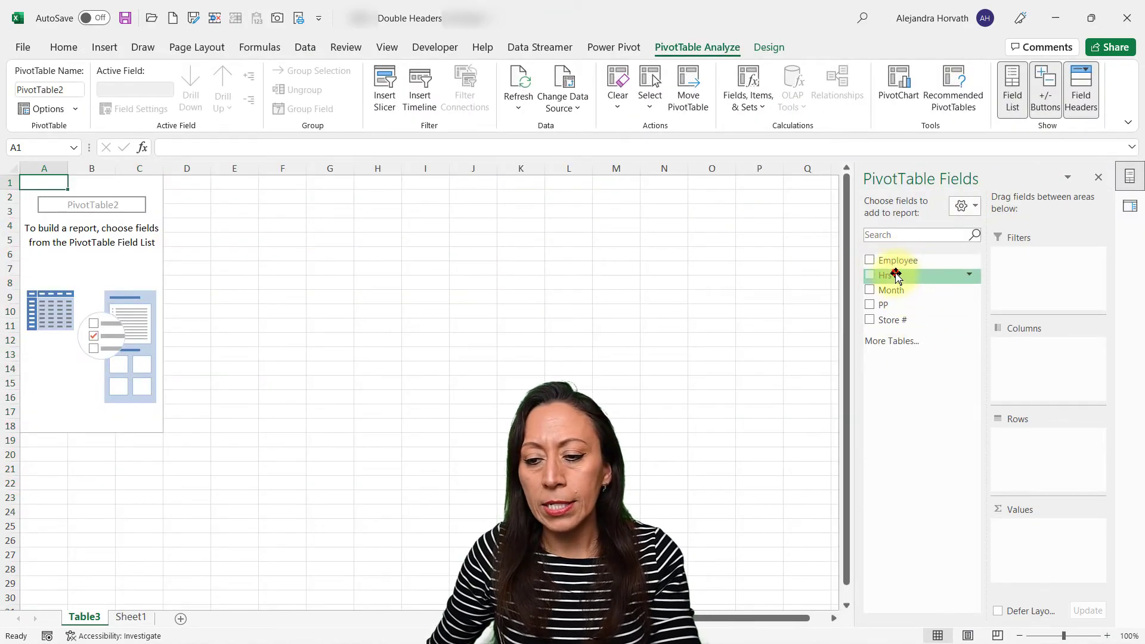
# - Add Hrs to Values and Month to Rows, giving hours by month and store totaling 5617.2
pyautogui.click(869, 274)
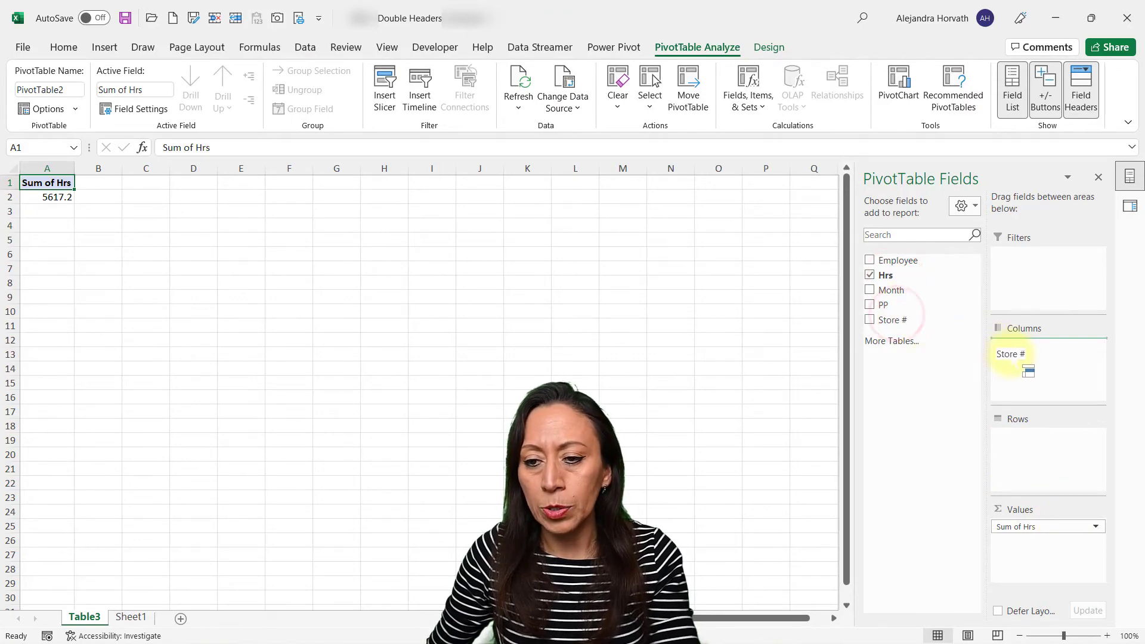
pyautogui.click(870, 319)
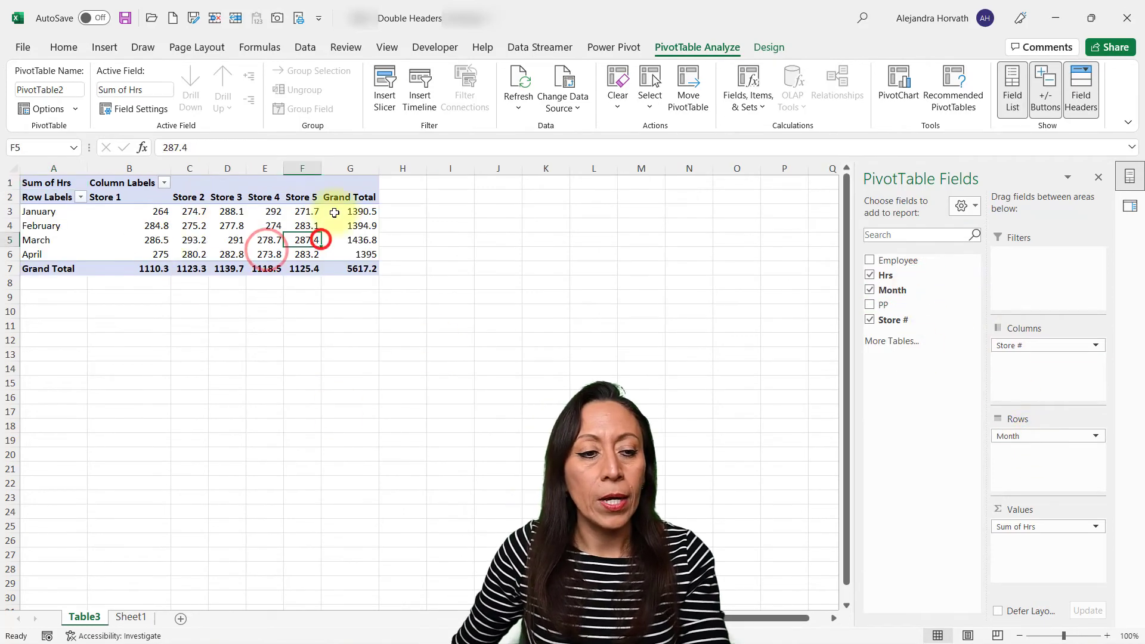
pyautogui.click(130, 211)
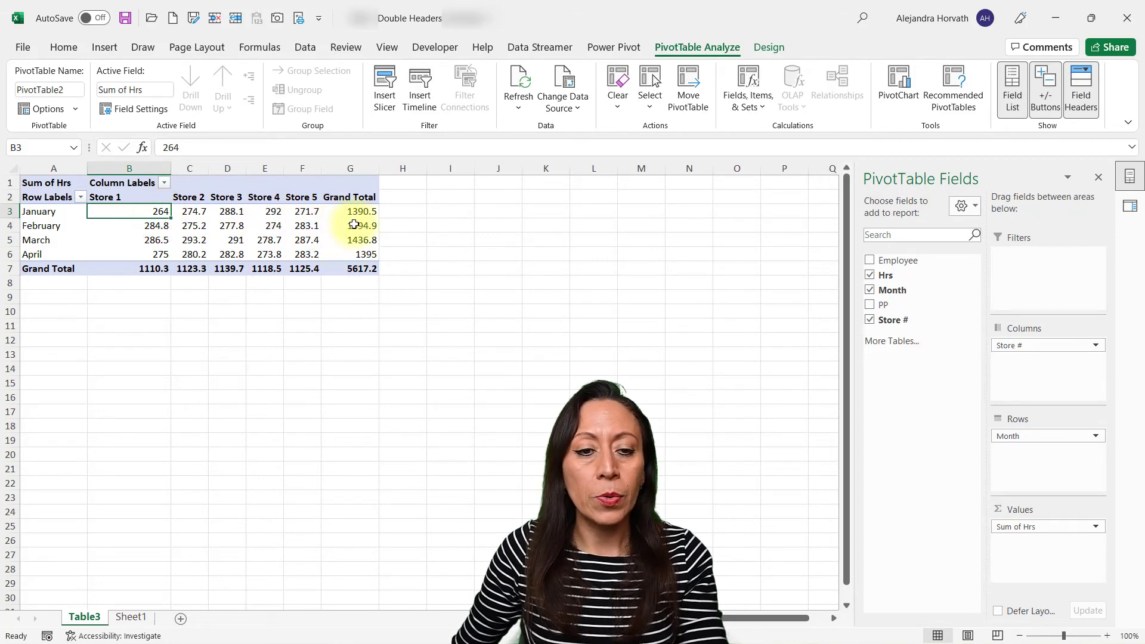
# - Format Sum of Hrs as Number with 0 decimals and a thousands separator
pyautogui.rightClick(350, 225)
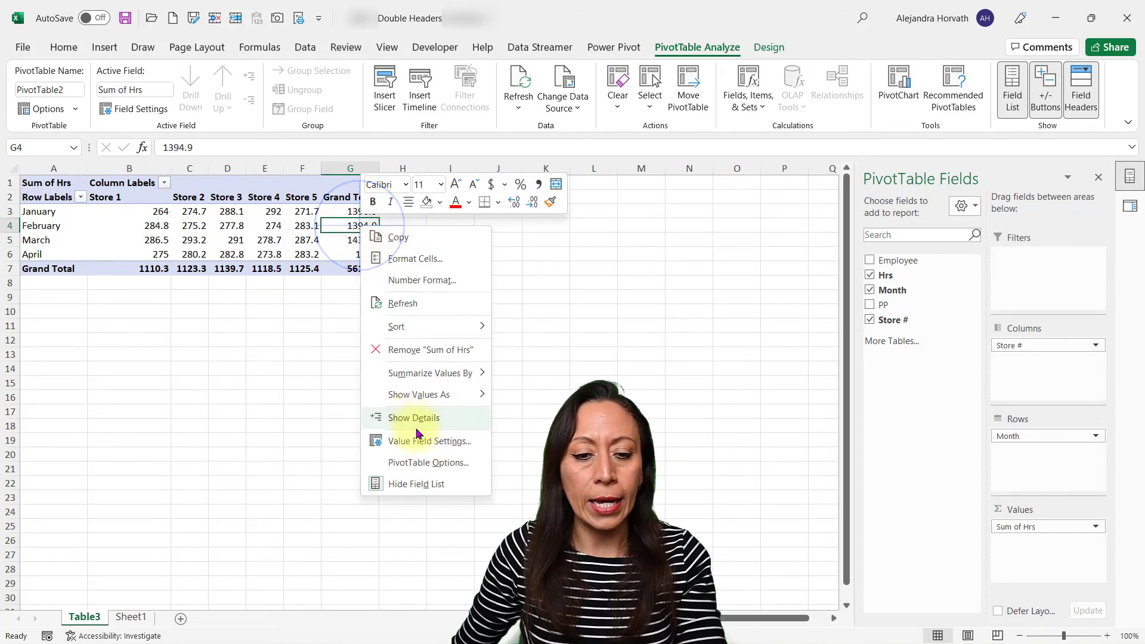
pyautogui.click(430, 440)
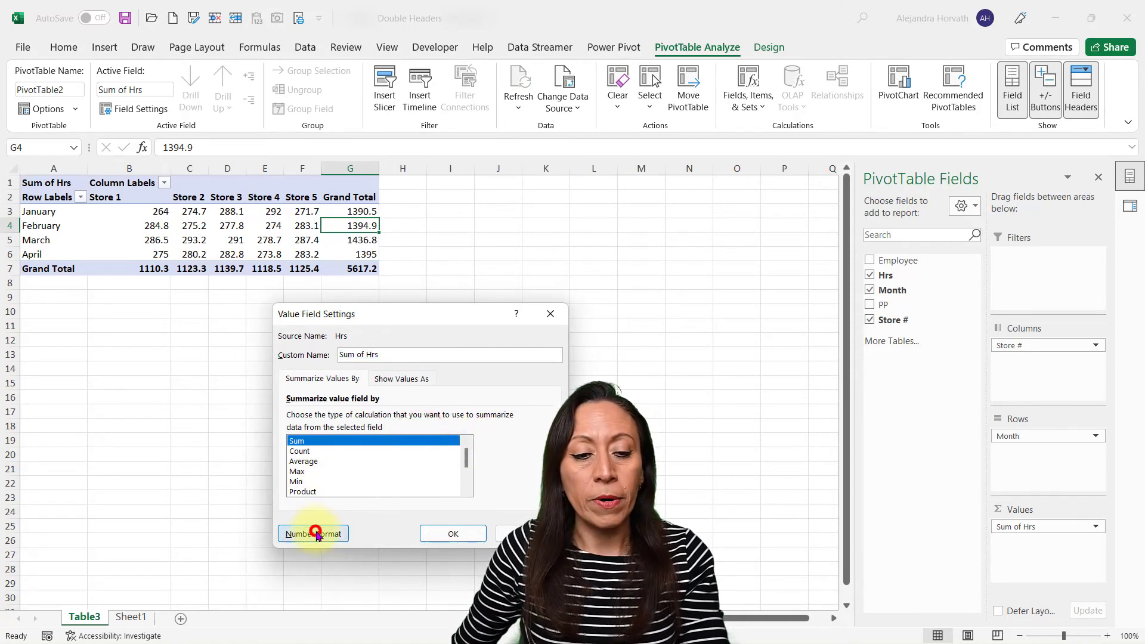
pyautogui.click(313, 533)
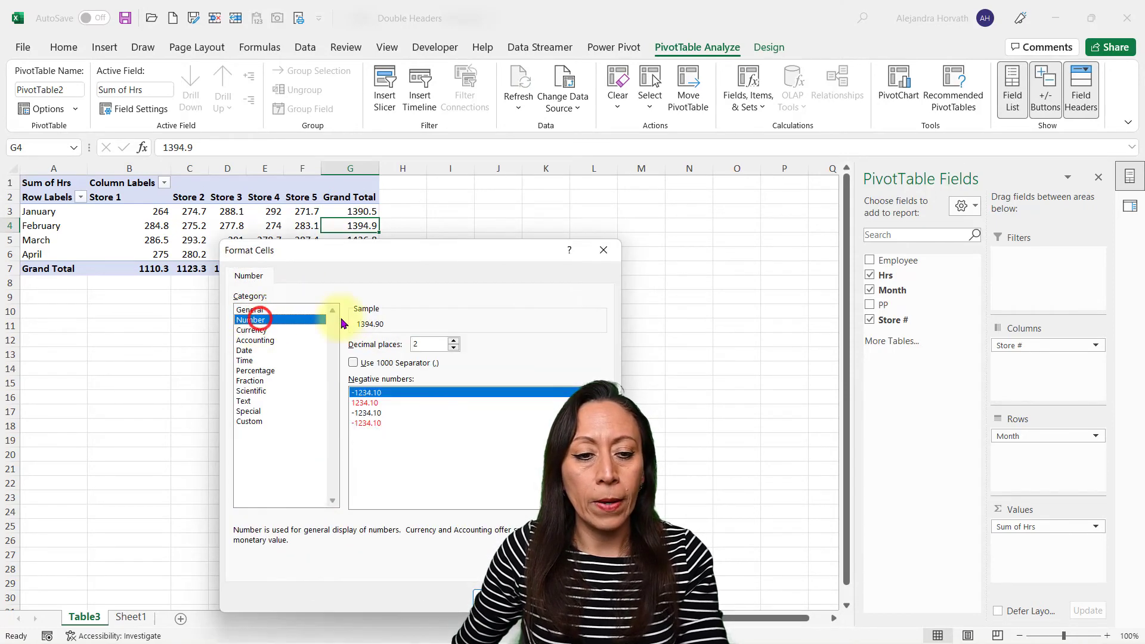
pyautogui.click(453, 348)
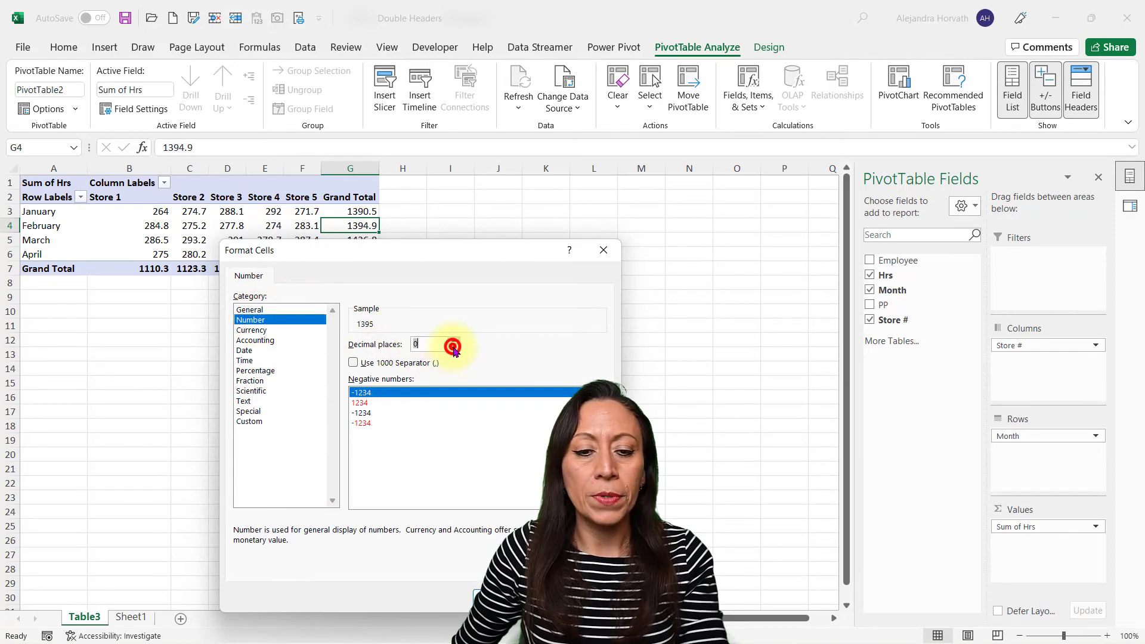
pyautogui.click(353, 362)
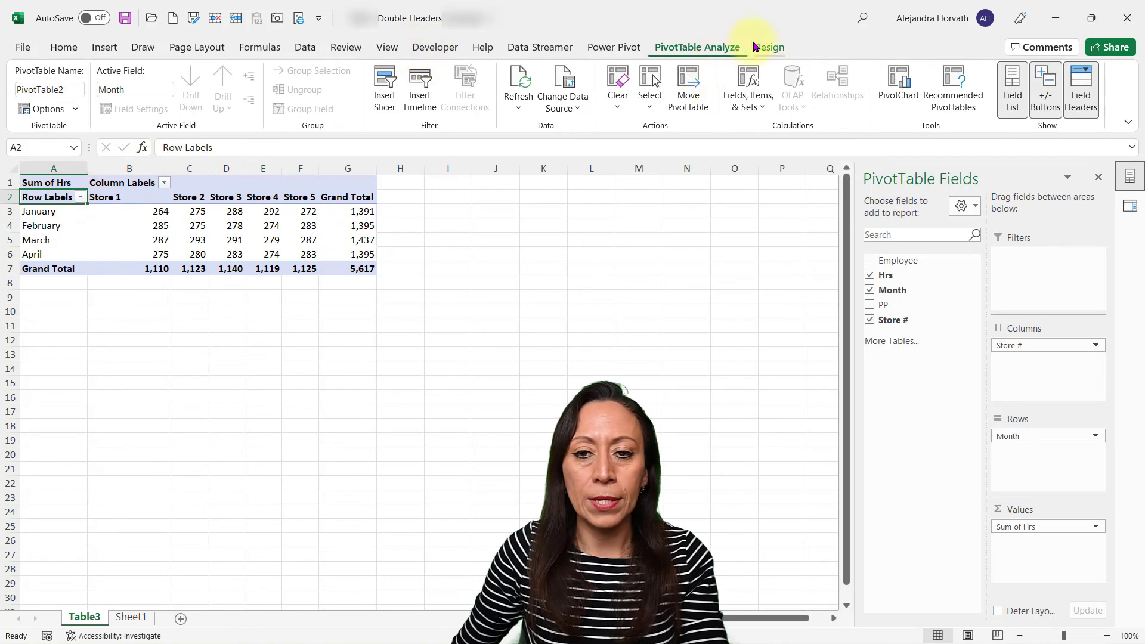
# - Switch the PivotTable report layout to tabular form with Month and Store # headers
pyautogui.click(769, 46)
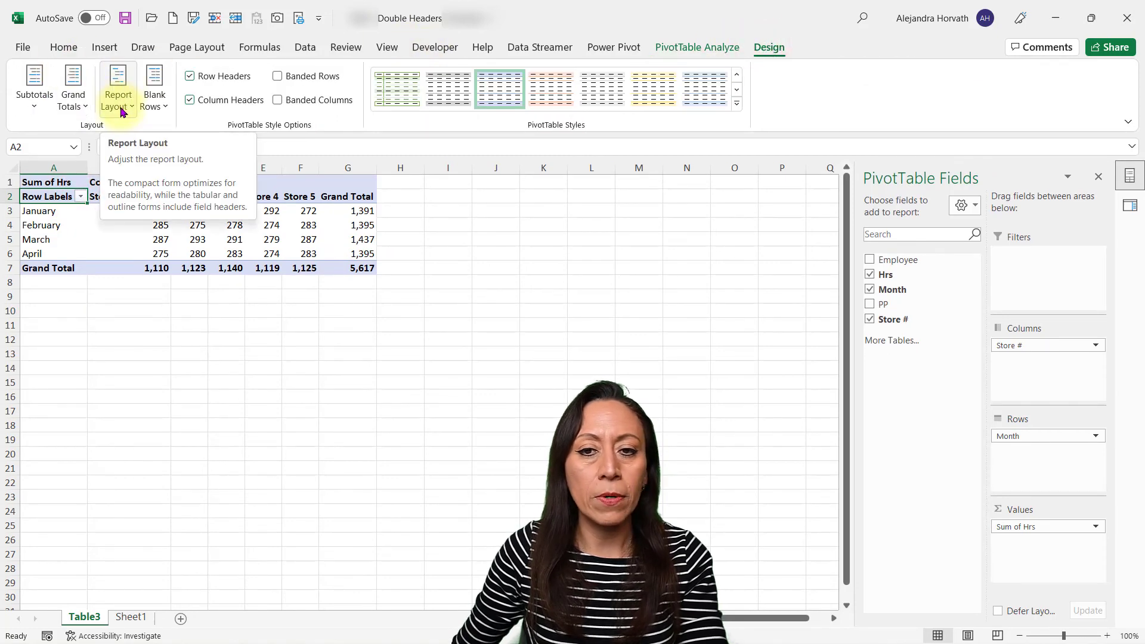
pyautogui.click(117, 88)
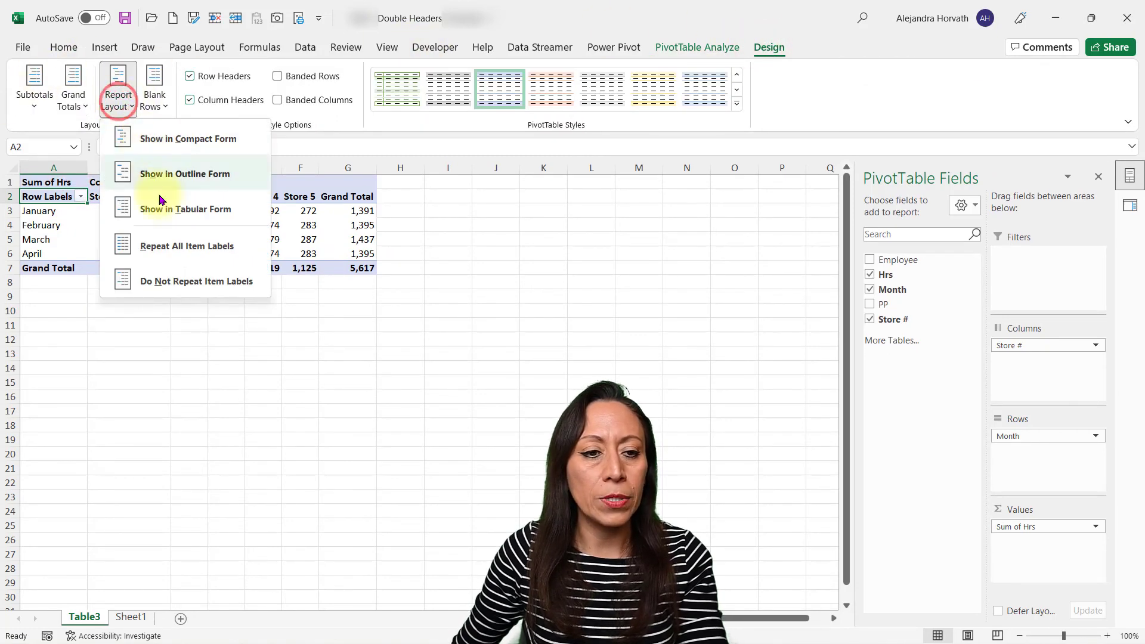
pyautogui.click(184, 208)
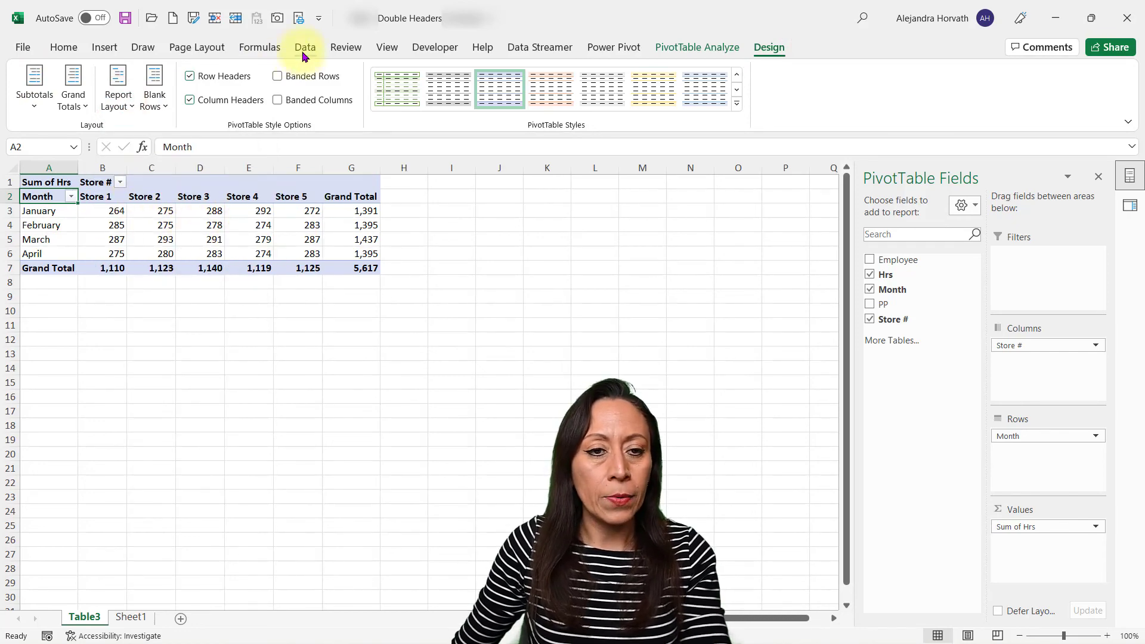
# - Hide the worksheet gridlines
pyautogui.click(386, 47)
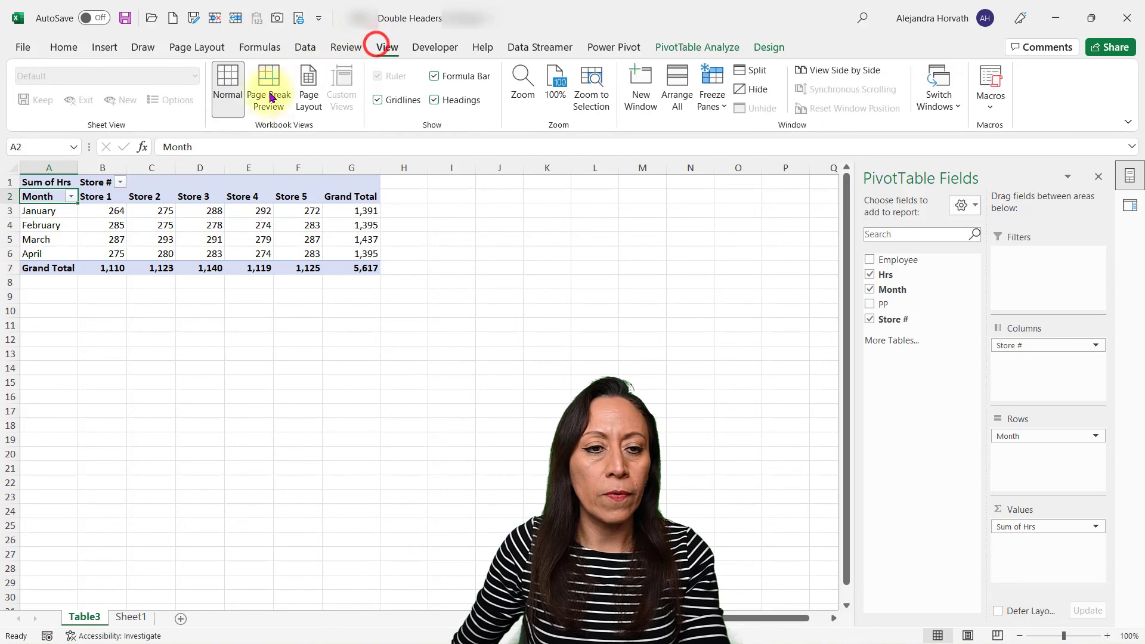
pyautogui.click(378, 99)
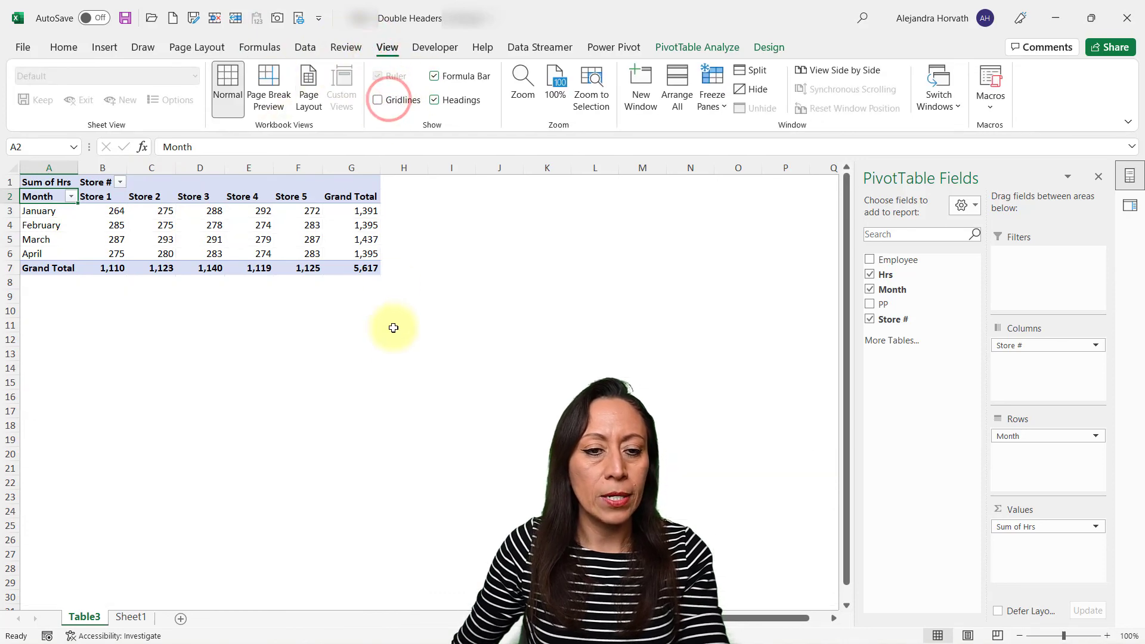
pyautogui.click(378, 101)
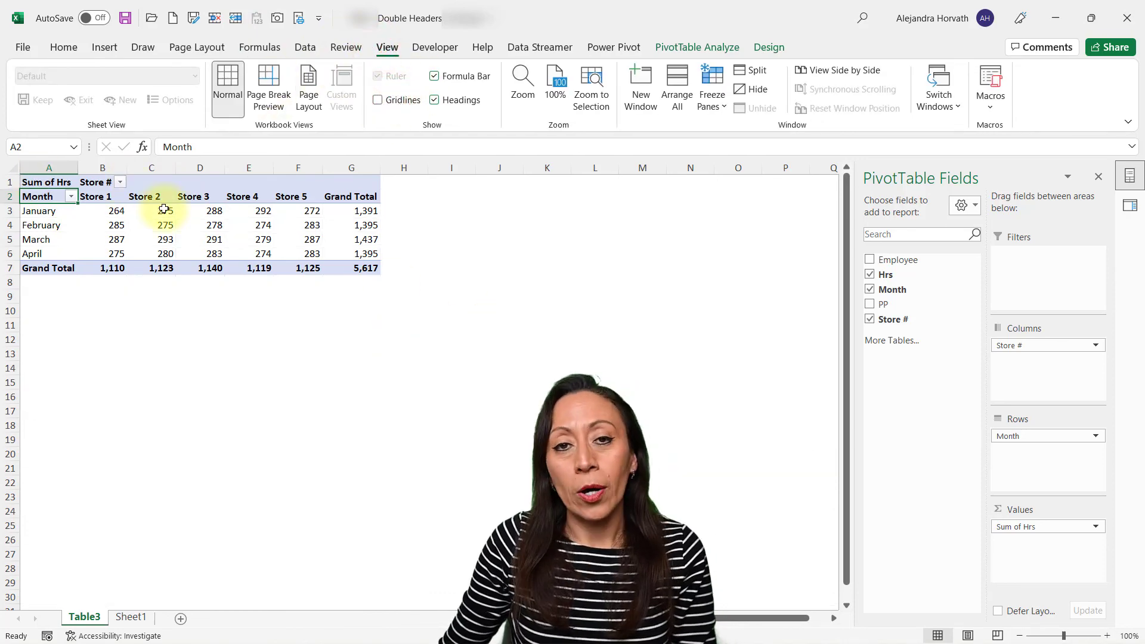